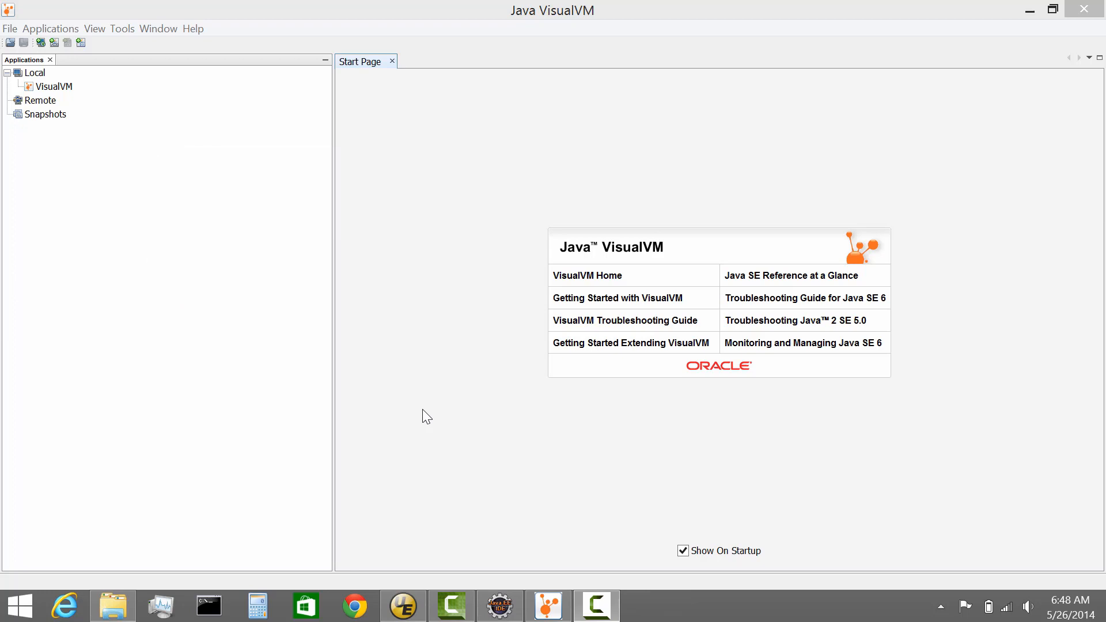
Bring the File Explorer window with the jdk1.8.0_05_64 folder to the front
left_click(112, 605)
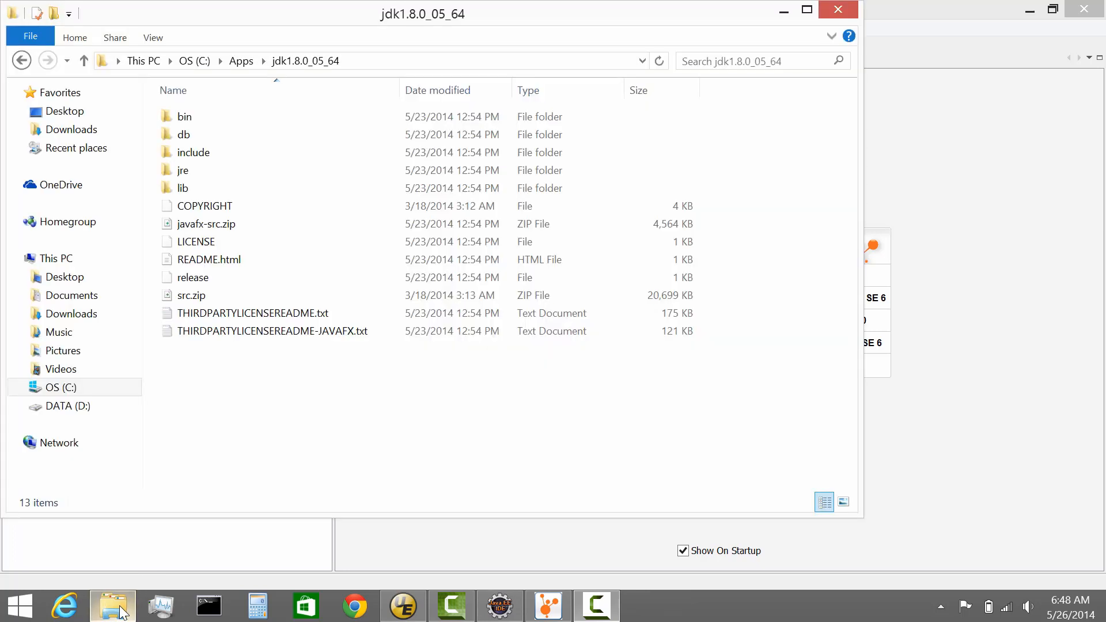
left_click(207, 224)
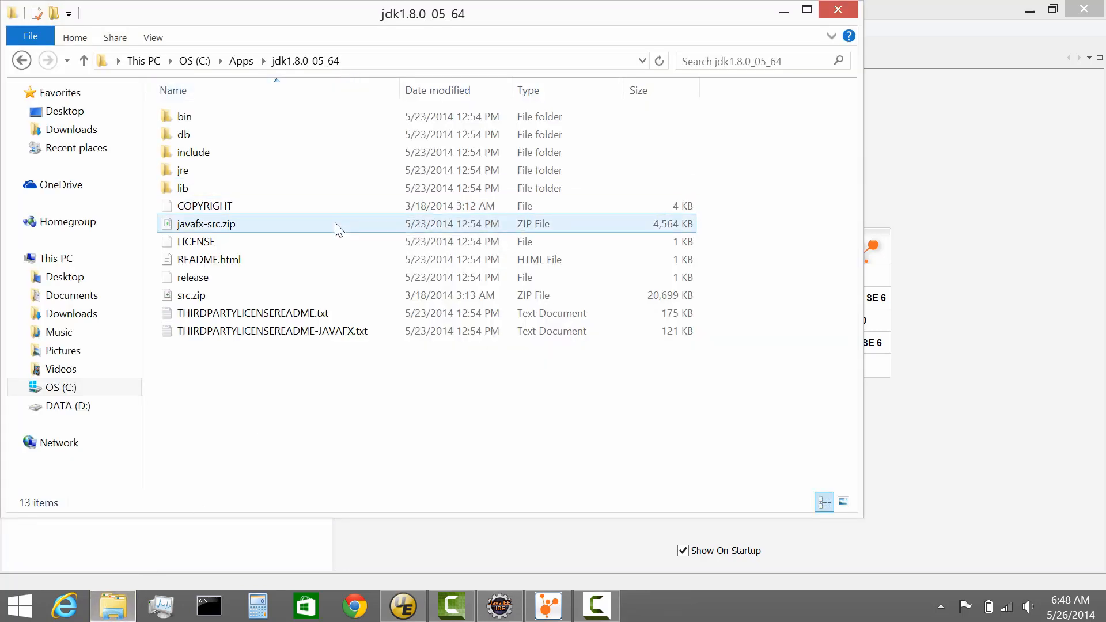
mouse_move(338, 228)
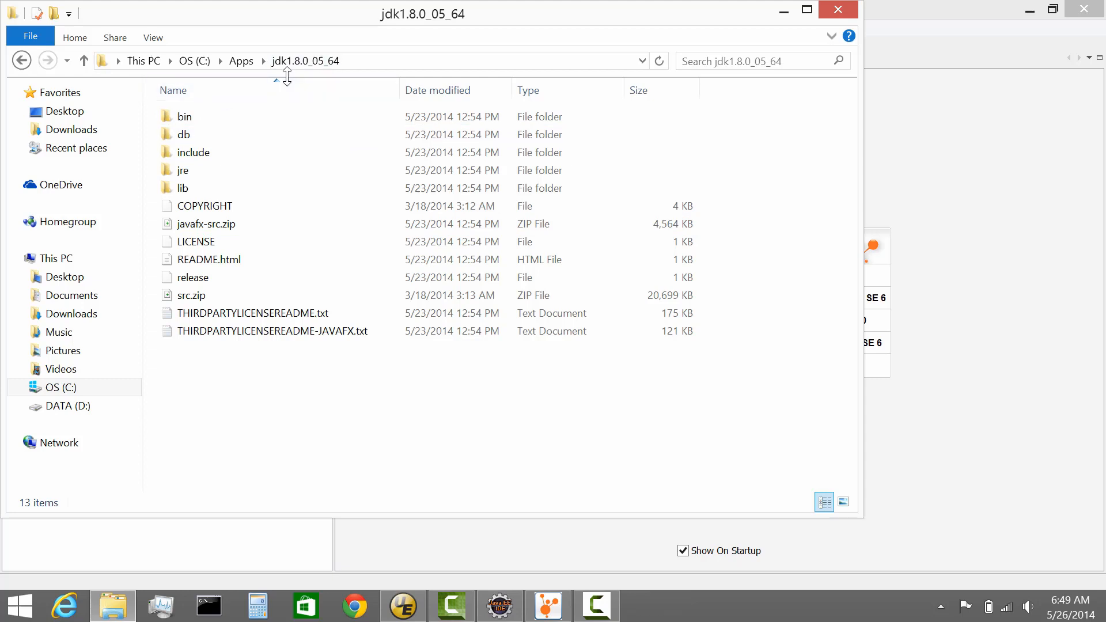
mouse_move(296, 104)
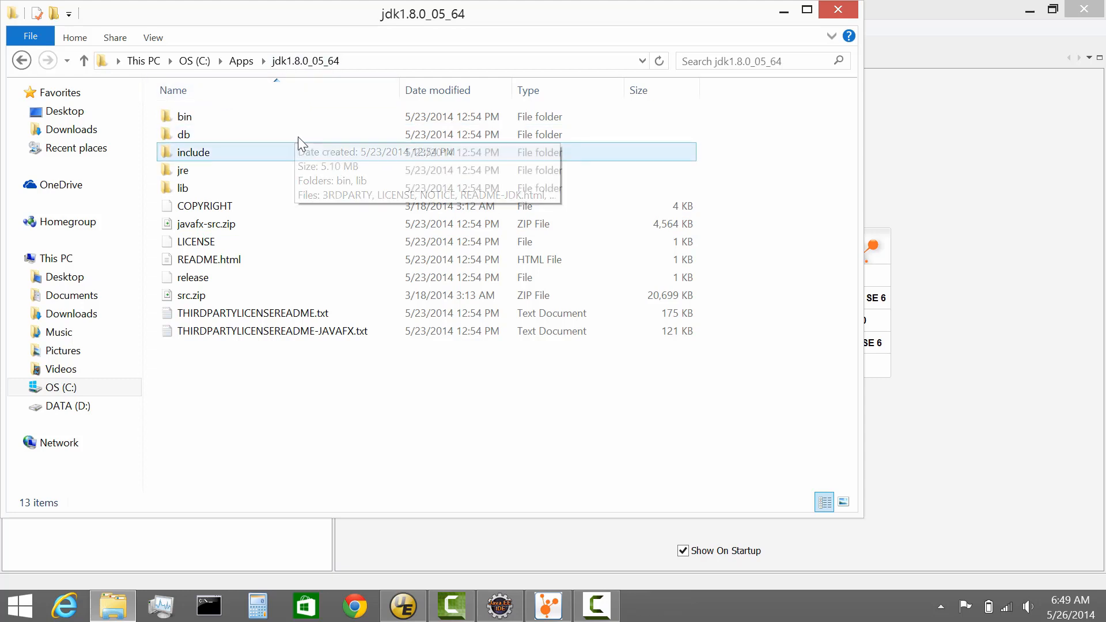
mouse_move(293, 241)
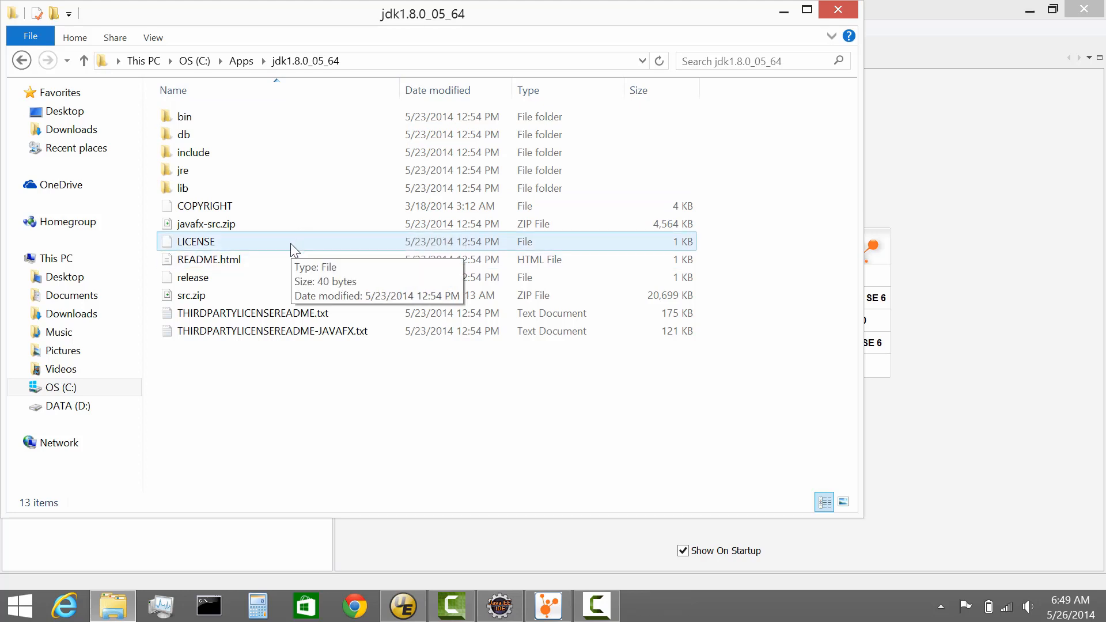
mouse_move(200, 188)
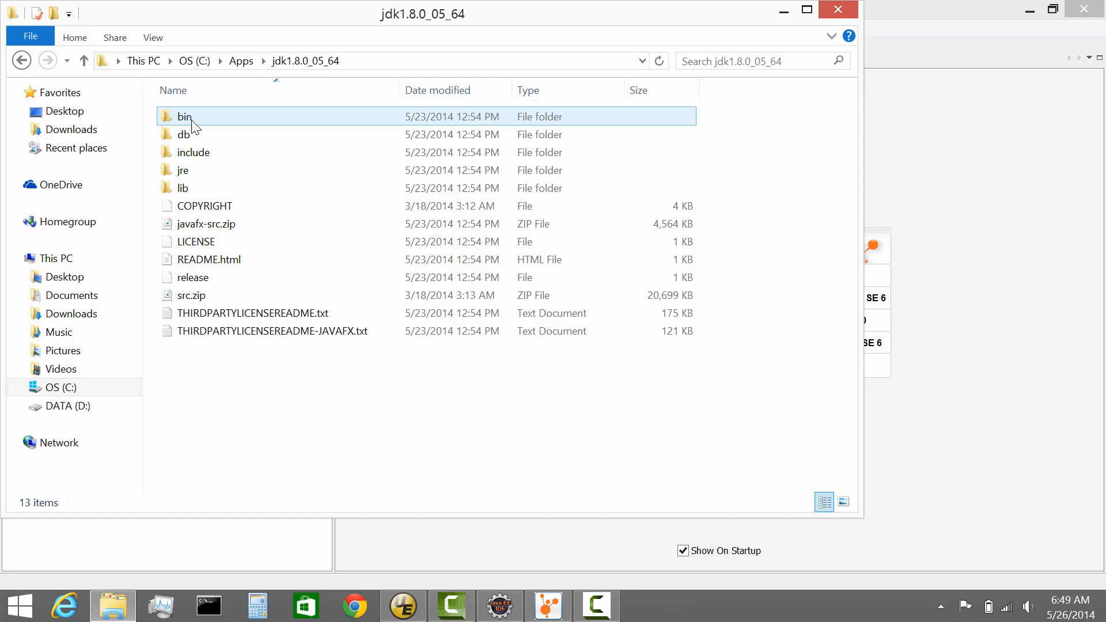
Open the JDK bin folder, select java.exe and scroll to jvisualvm.exe
double_click(185, 116)
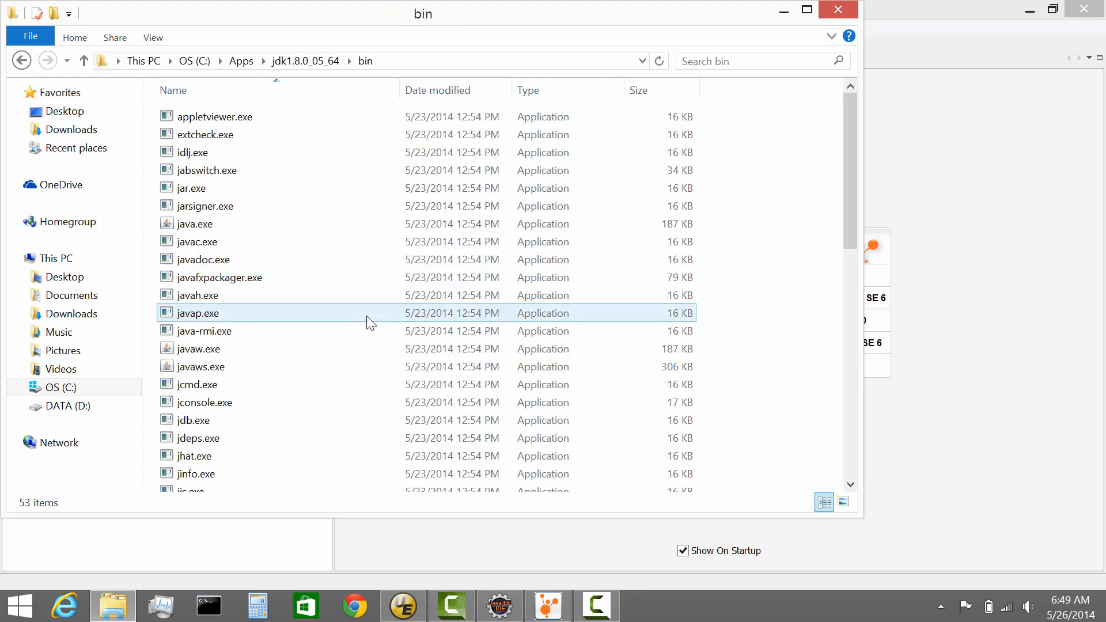
left_click(194, 224)
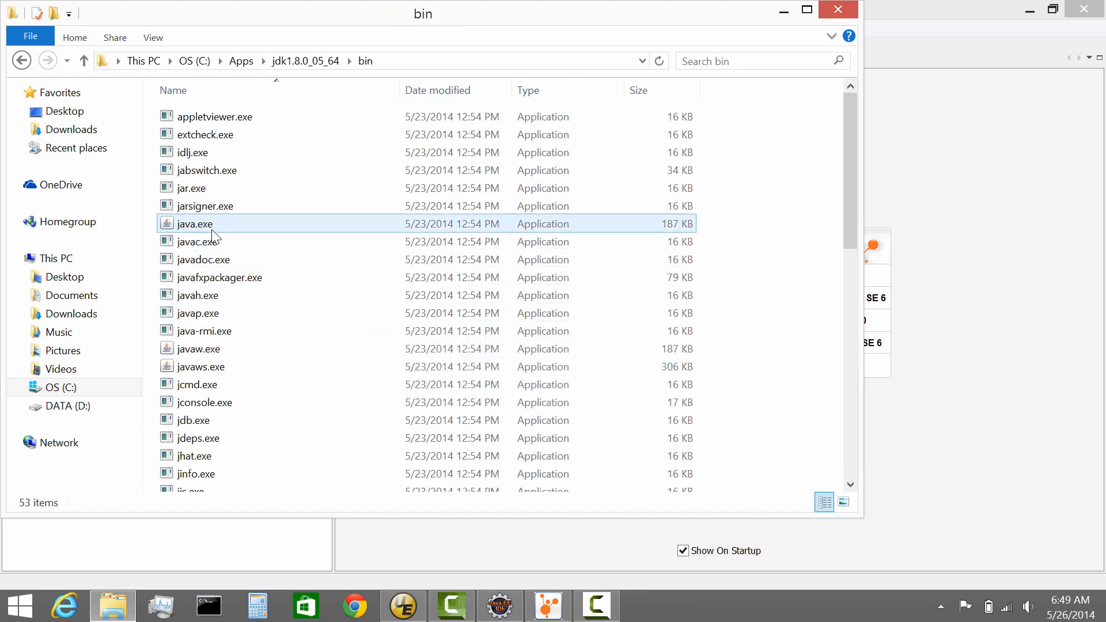
mouse_move(193, 223)
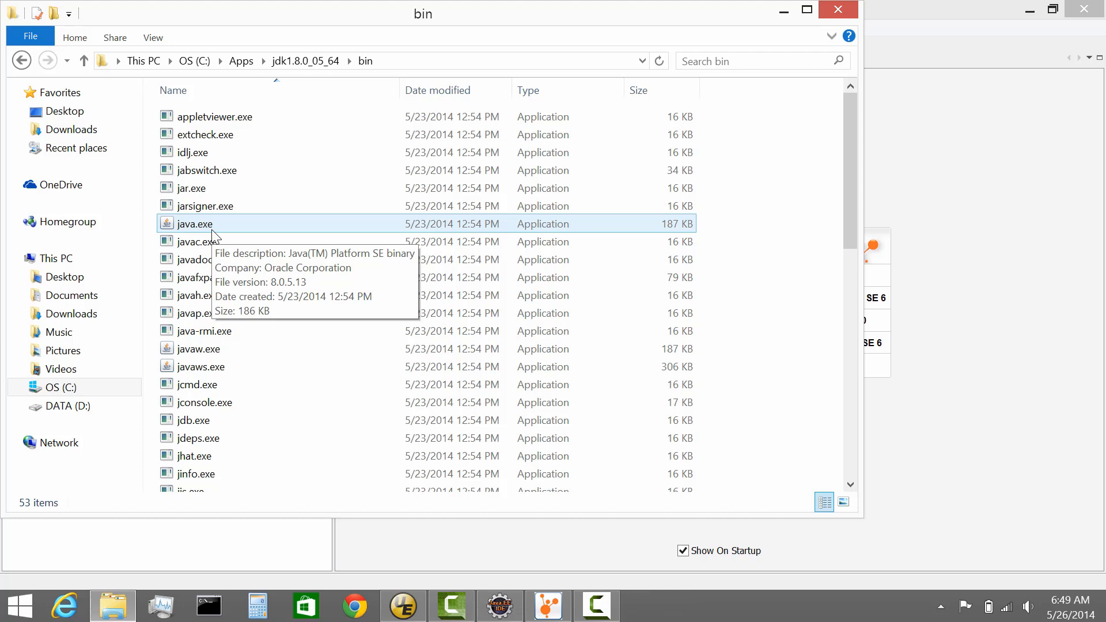
scroll("down", 3)
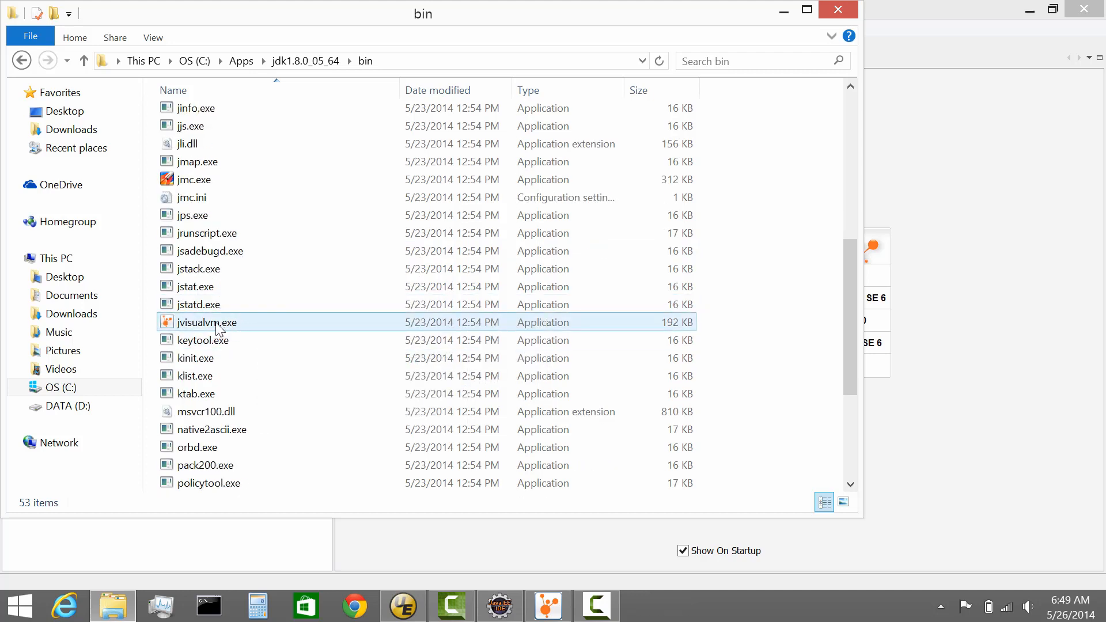
mouse_move(226, 329)
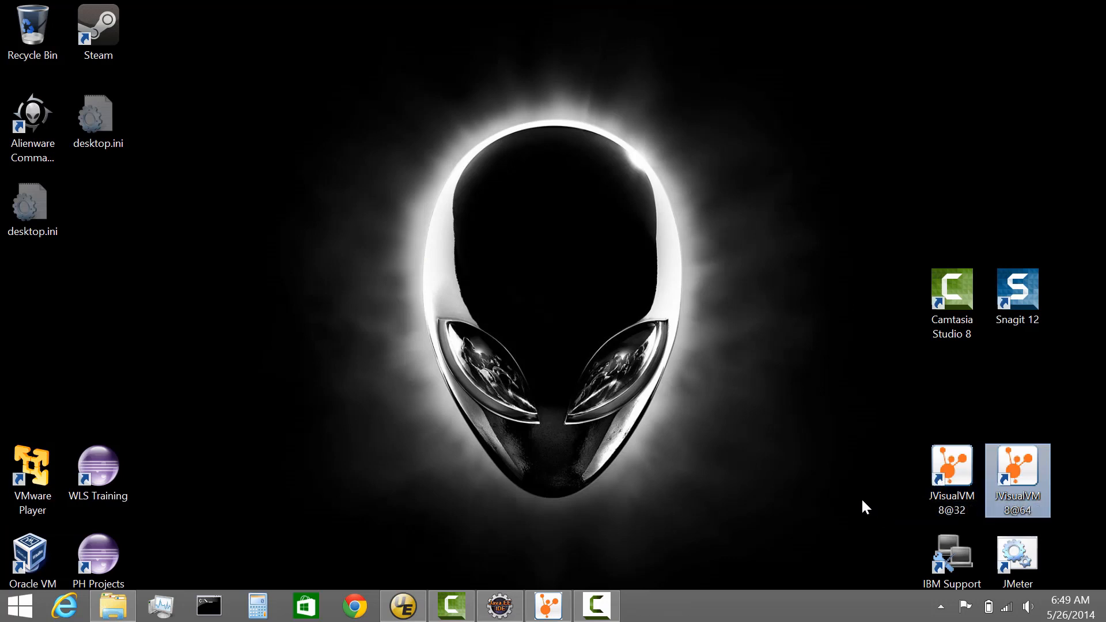
mouse_move(869, 514)
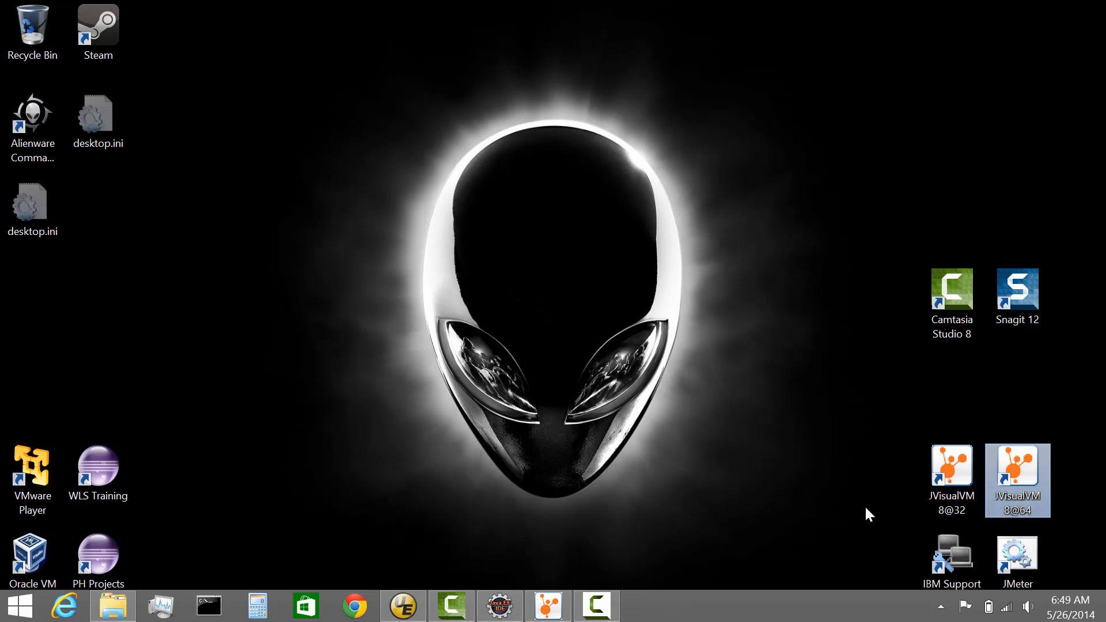
mouse_move(860, 498)
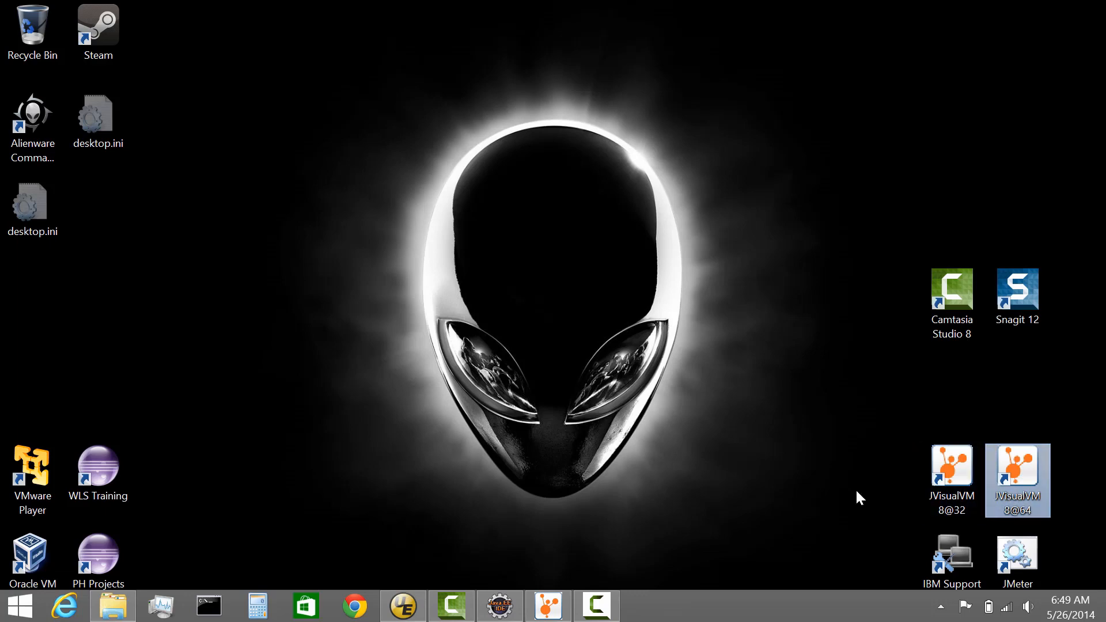
mouse_move(1016, 472)
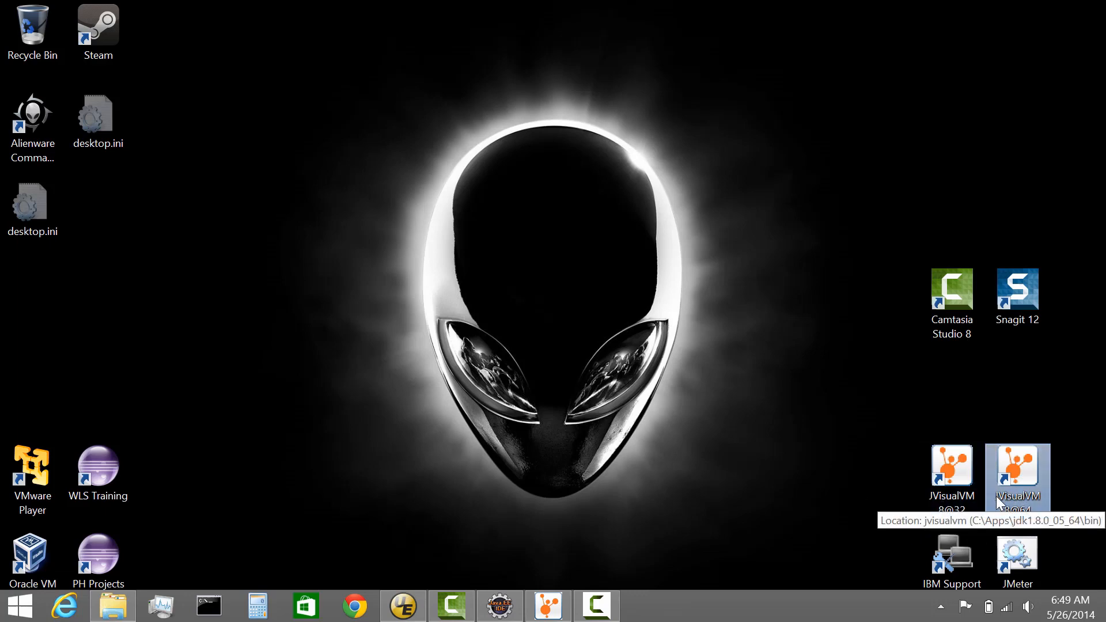
Launch the 64-bit VisualVM from the JVisualVM 8@64 desktop shortcut
double_click(1017, 477)
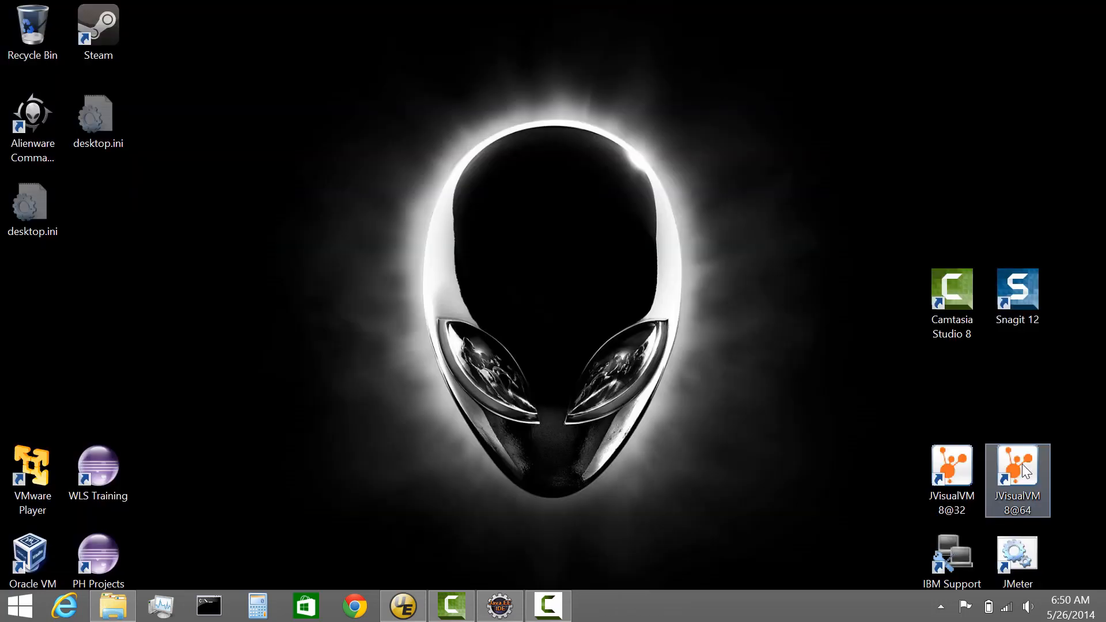
double_click(1016, 469)
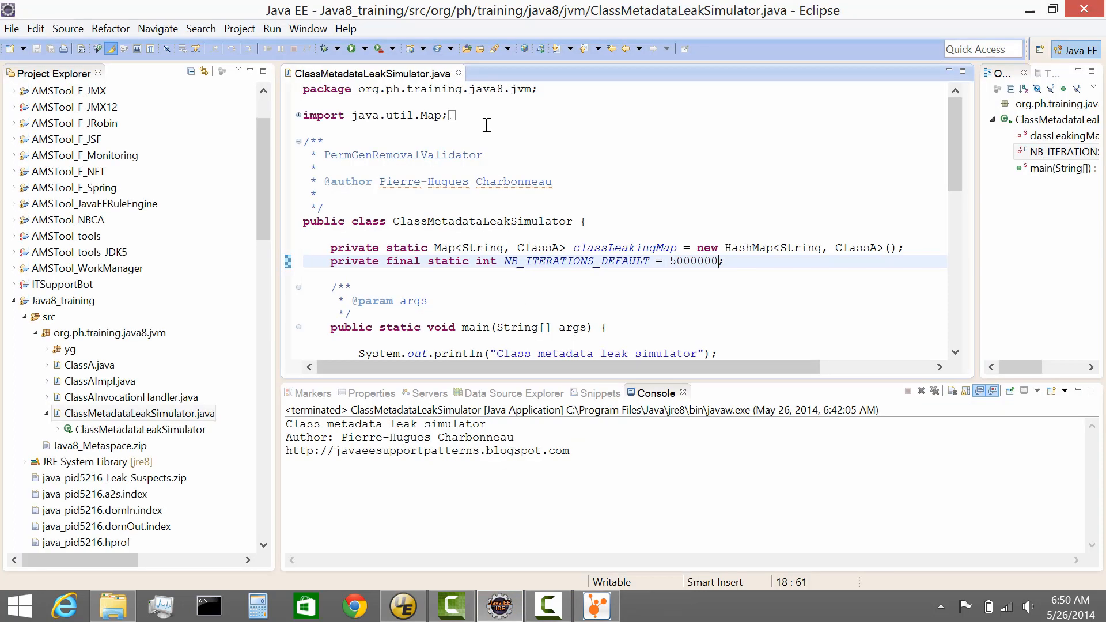
mouse_move(372, 65)
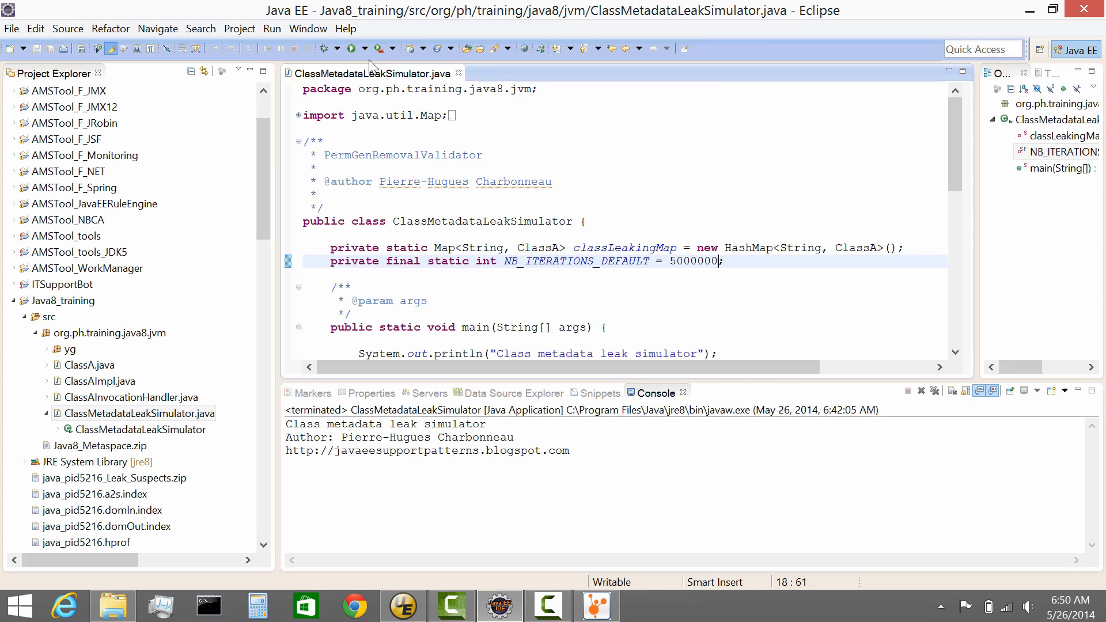
Rerun ClassMetadataLeakSimulator from Eclipse's recent launches and minimize Eclipse to reveal VisualVM
left_click(357, 48)
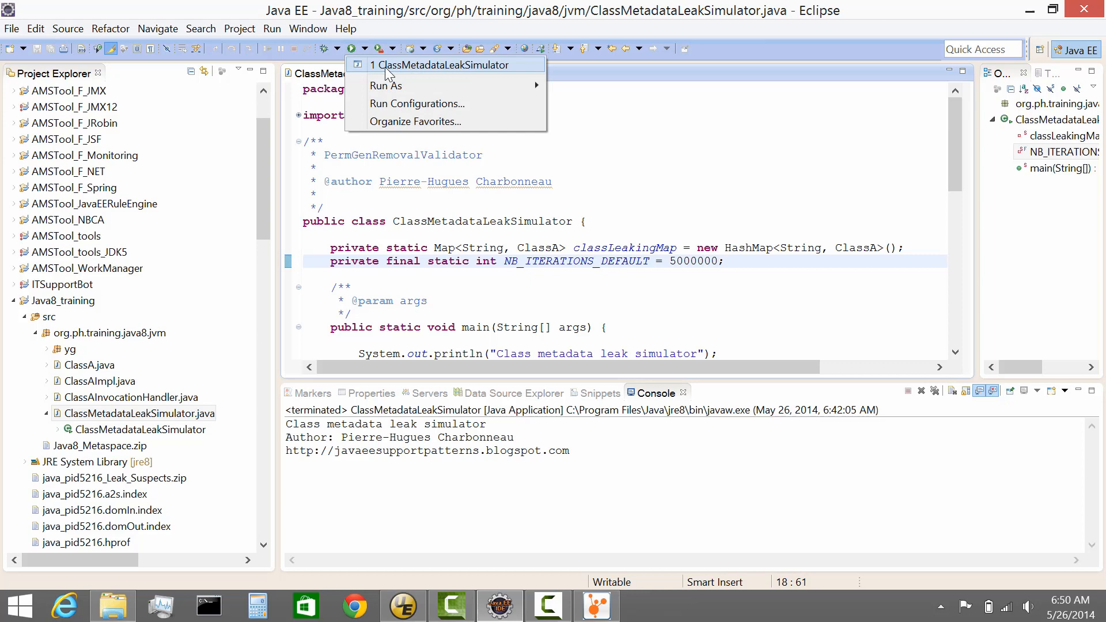
left_click(439, 65)
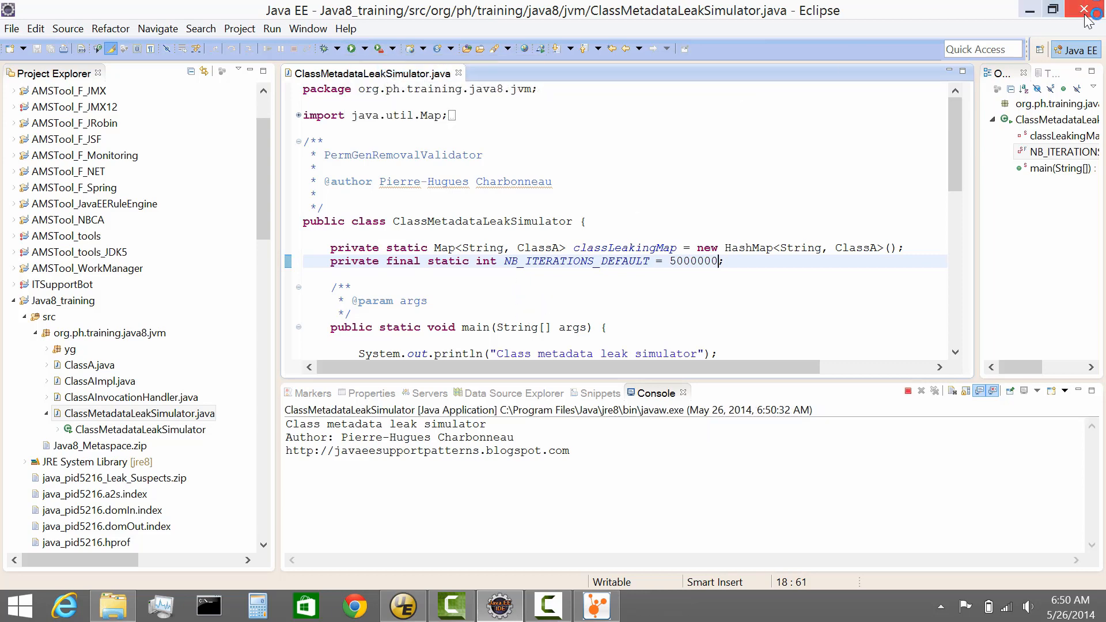
left_click(596, 605)
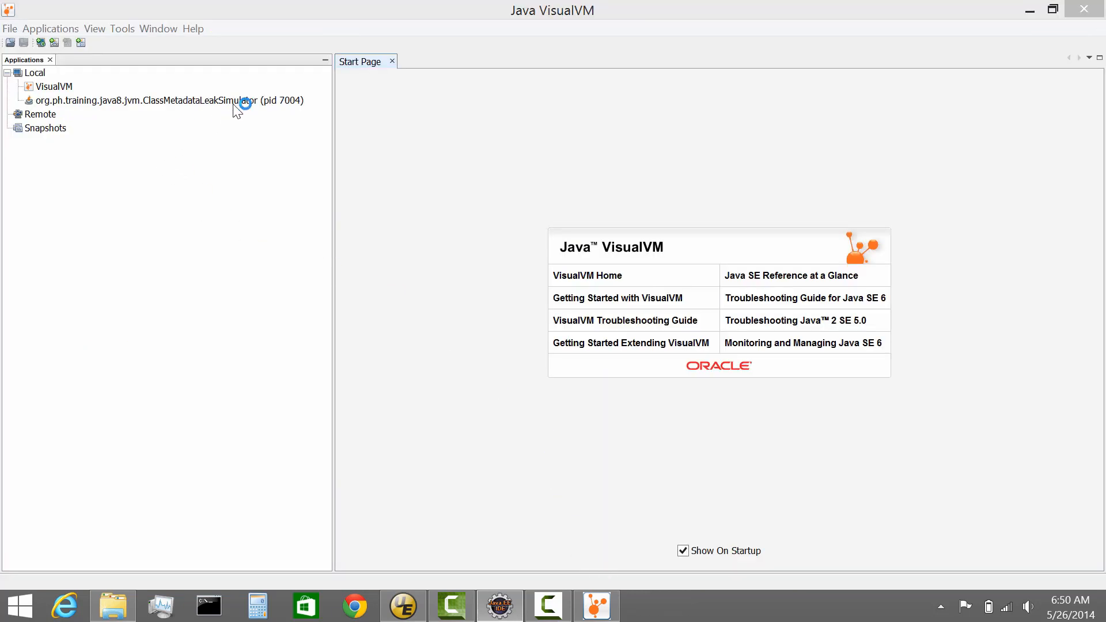
mouse_move(224, 110)
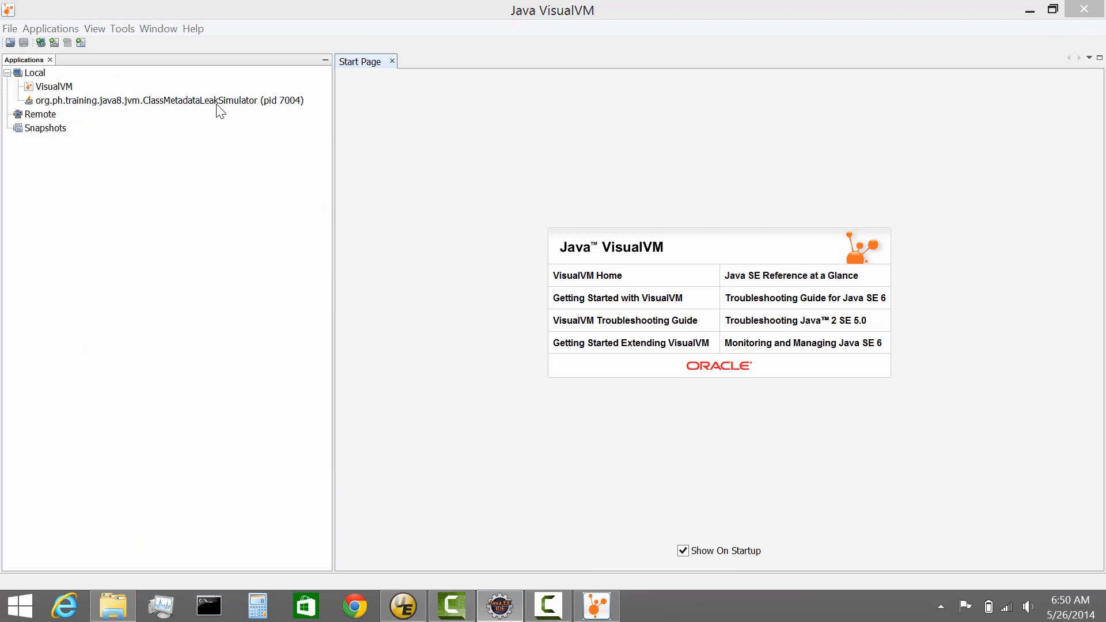
mouse_move(290, 114)
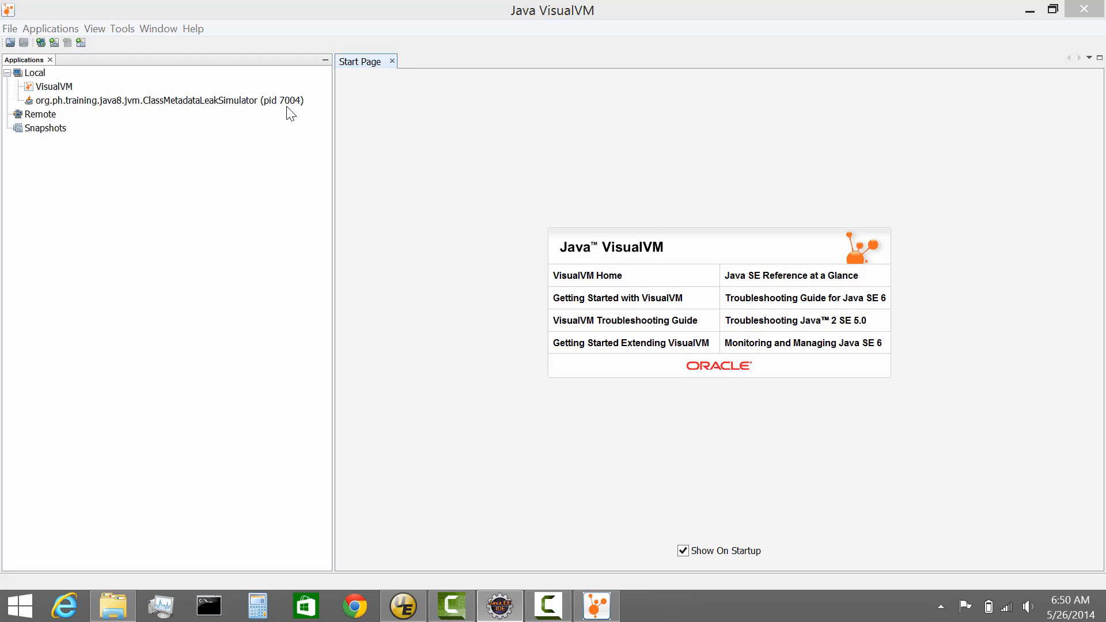
mouse_move(252, 114)
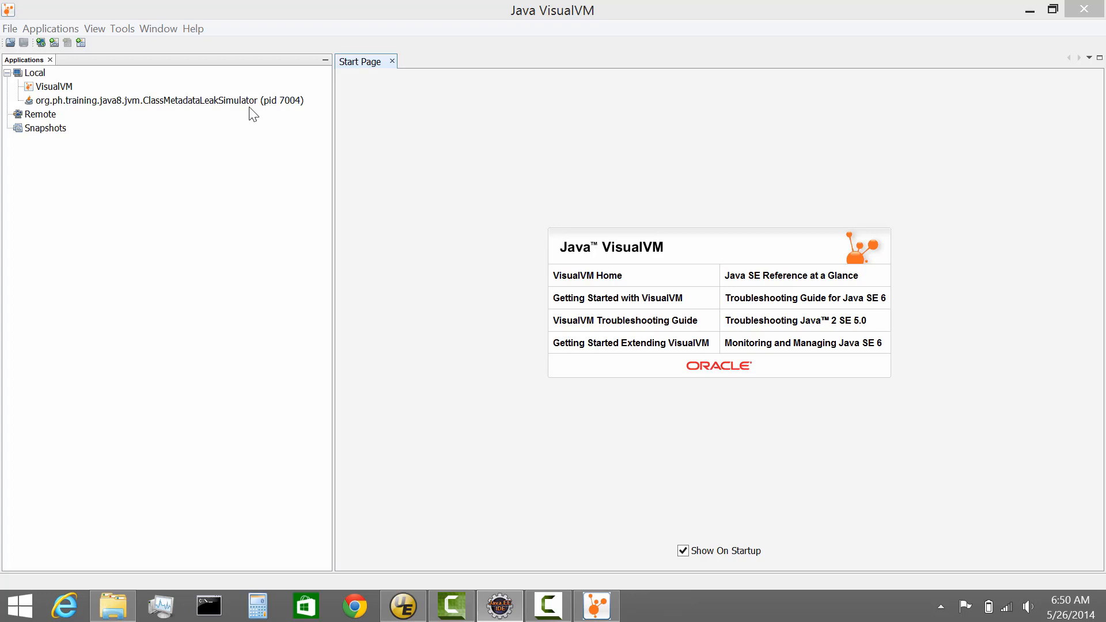
mouse_move(209, 127)
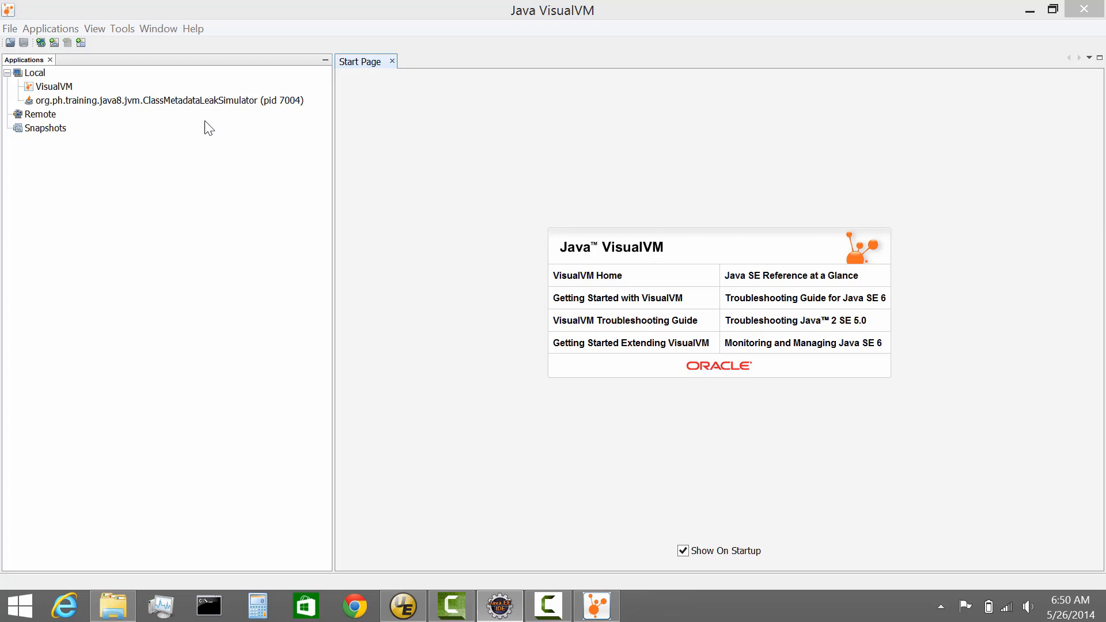
Bring up the actions menu for the ClassMetadataLeakSimulator (pid 7004) process under Local
right_click(168, 99)
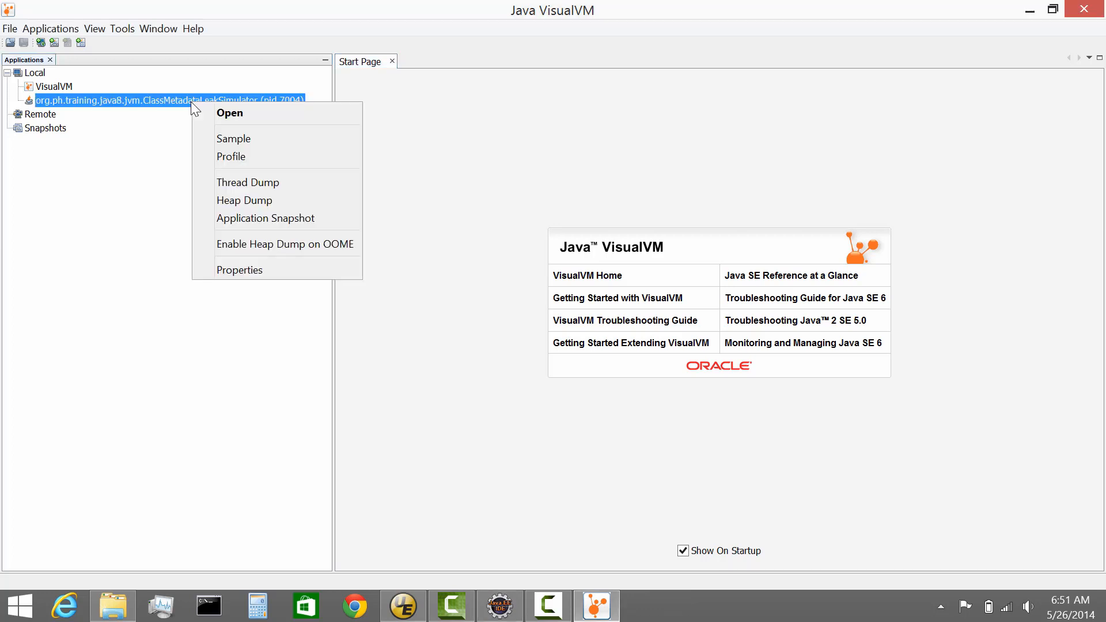
Open the ClassMetadataLeakSimulator (pid 7004) process and switch to its Monitor graphs
left_click(229, 113)
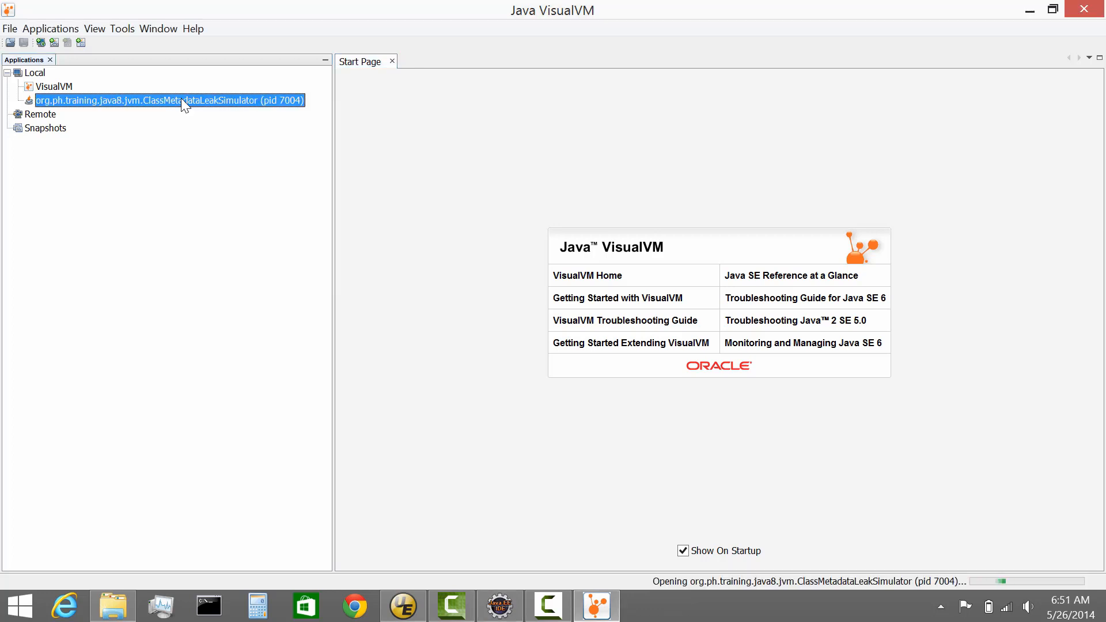
double_click(168, 101)
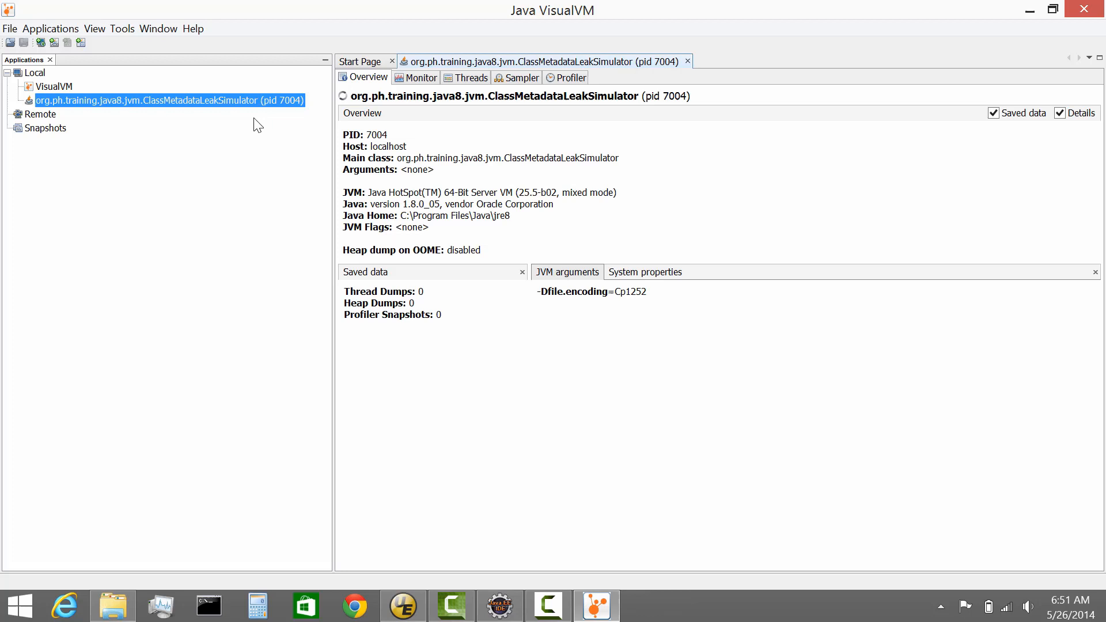
mouse_move(412, 193)
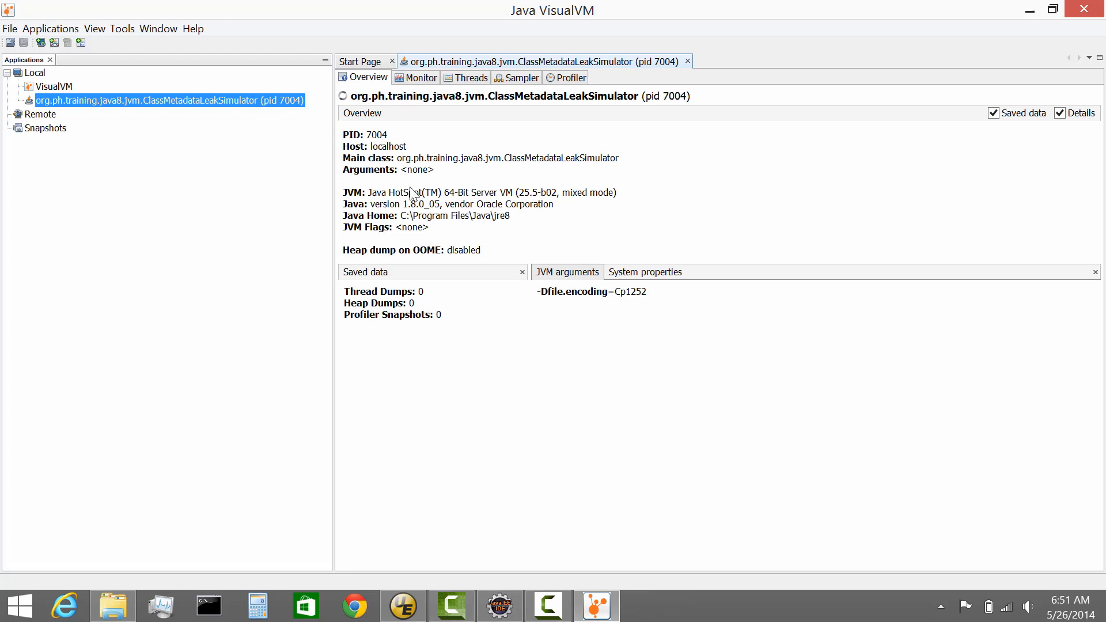
mouse_move(636, 110)
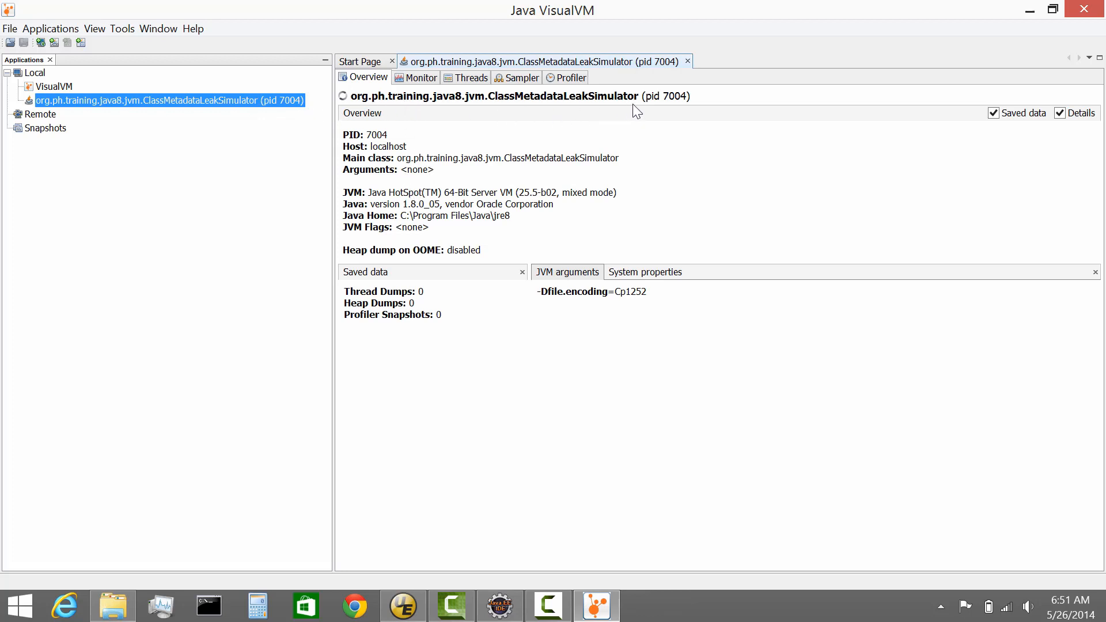
mouse_move(560, 116)
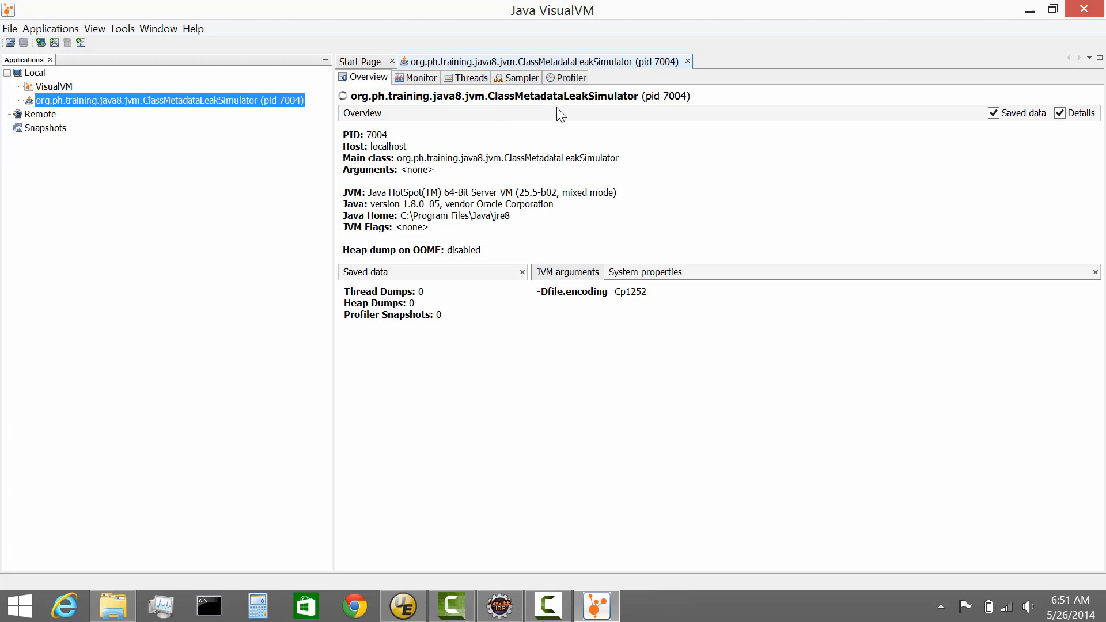
mouse_move(379, 140)
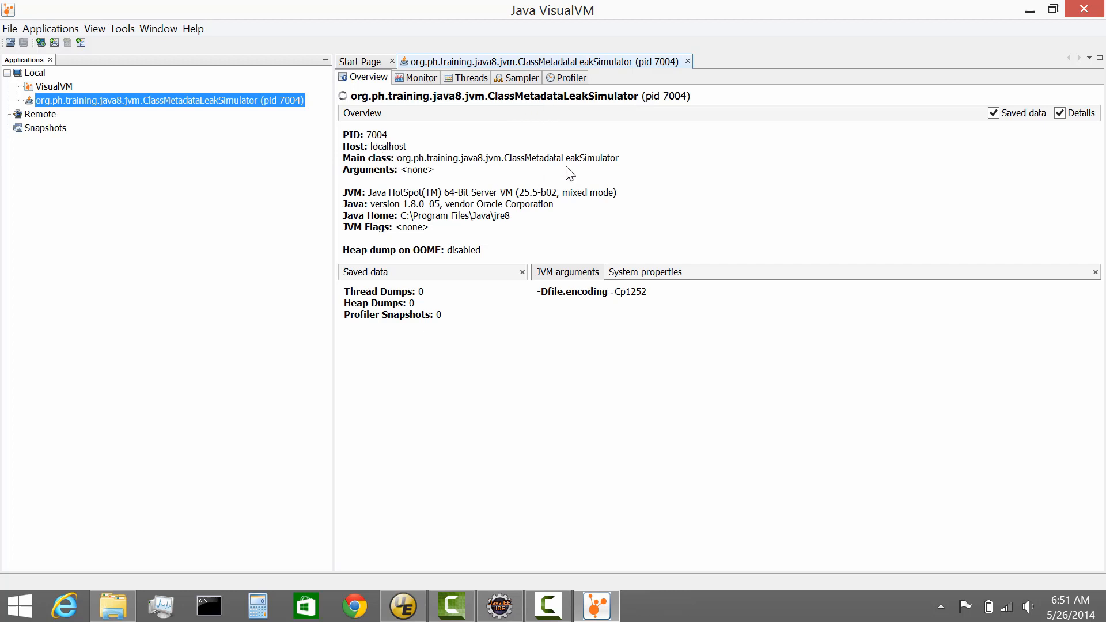
mouse_move(439, 200)
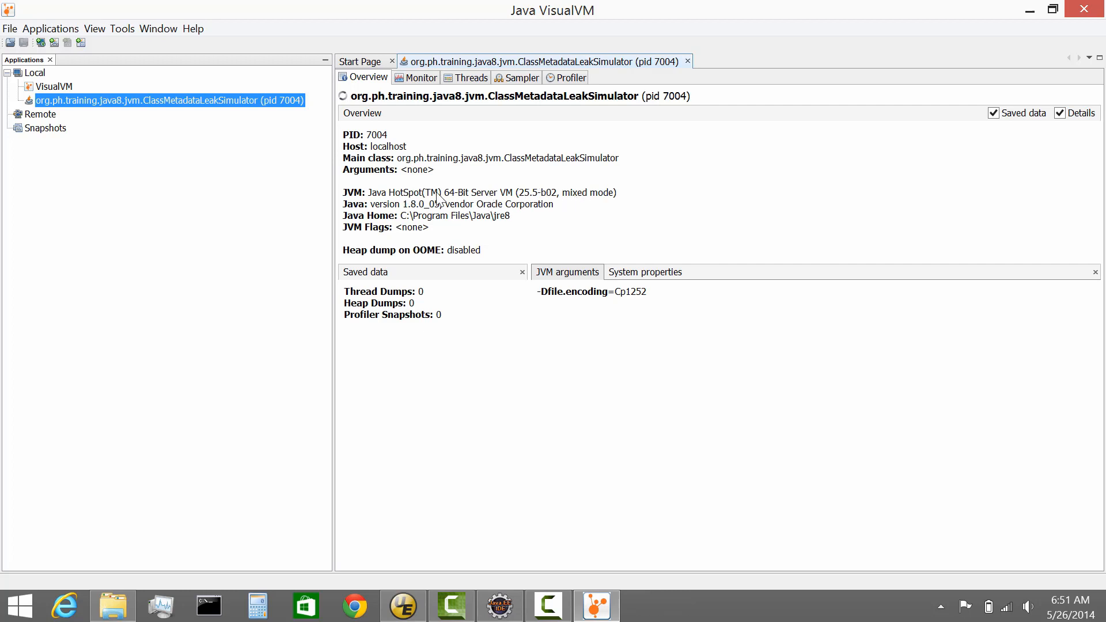
mouse_move(529, 205)
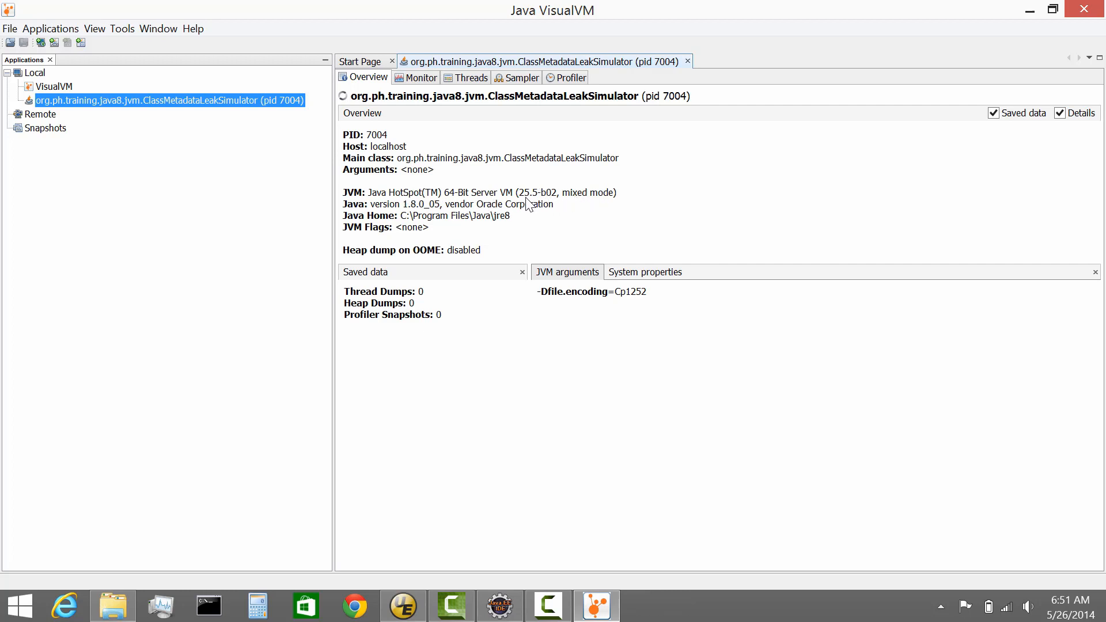
mouse_move(572, 201)
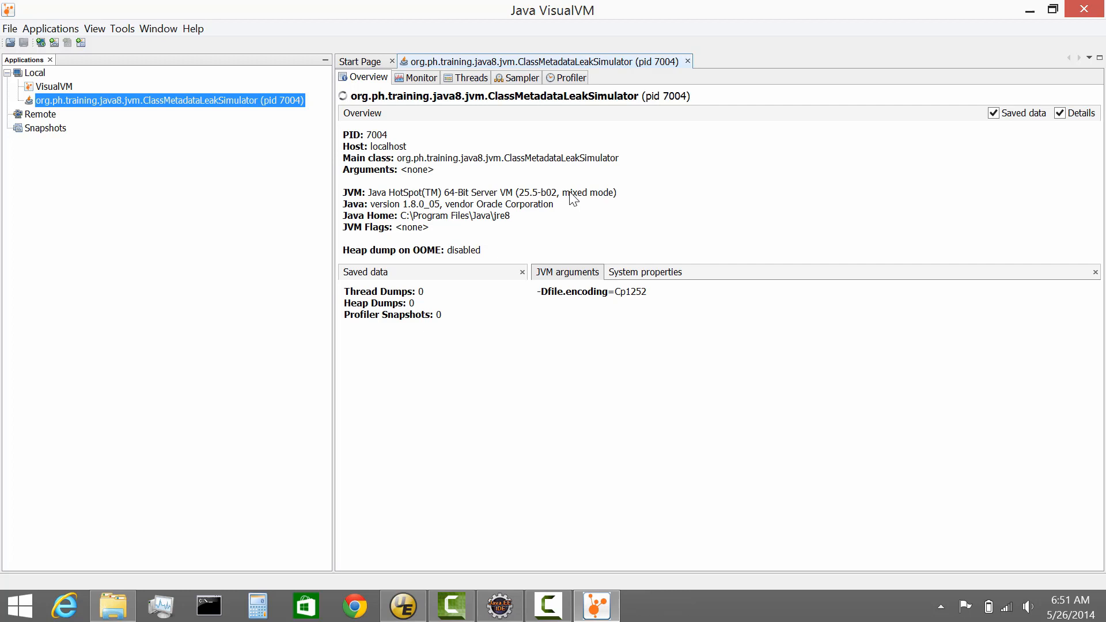
mouse_move(475, 229)
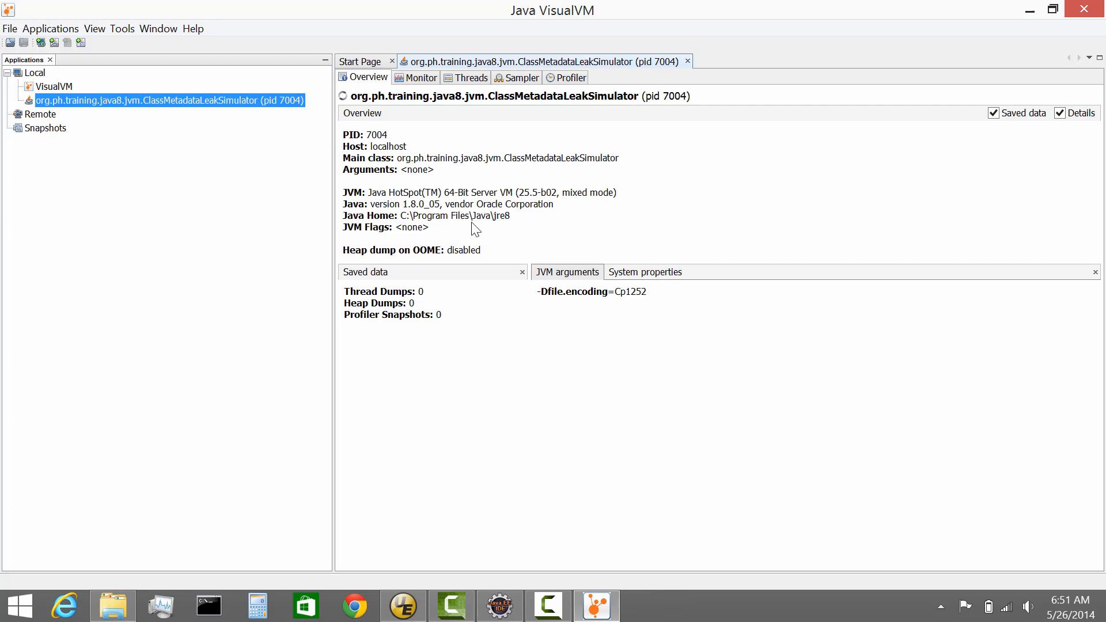
mouse_move(462, 187)
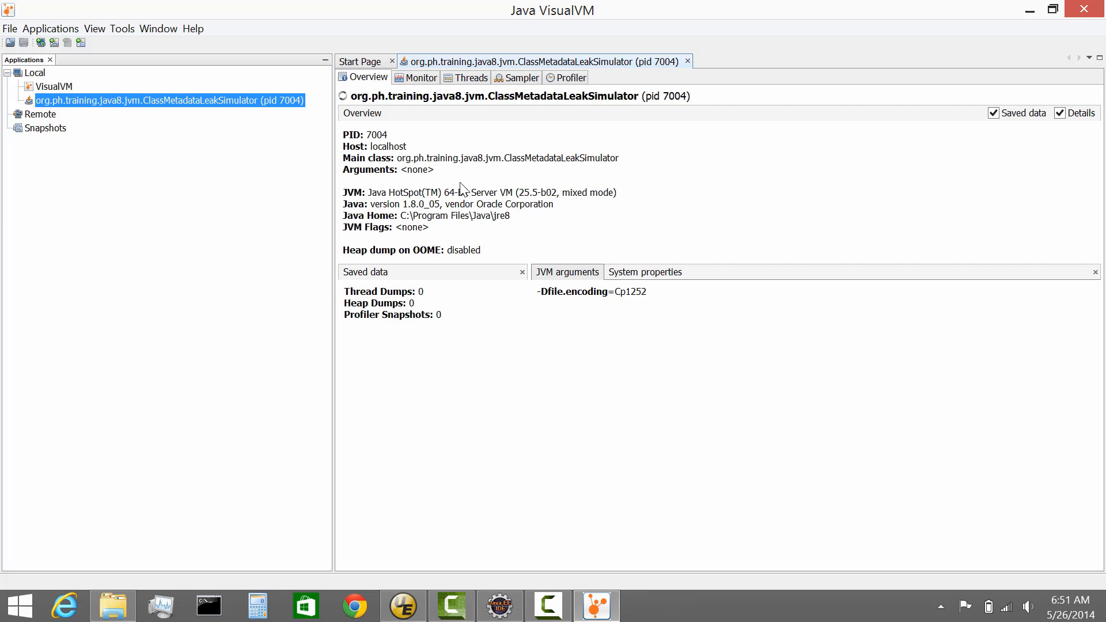
mouse_move(156, 117)
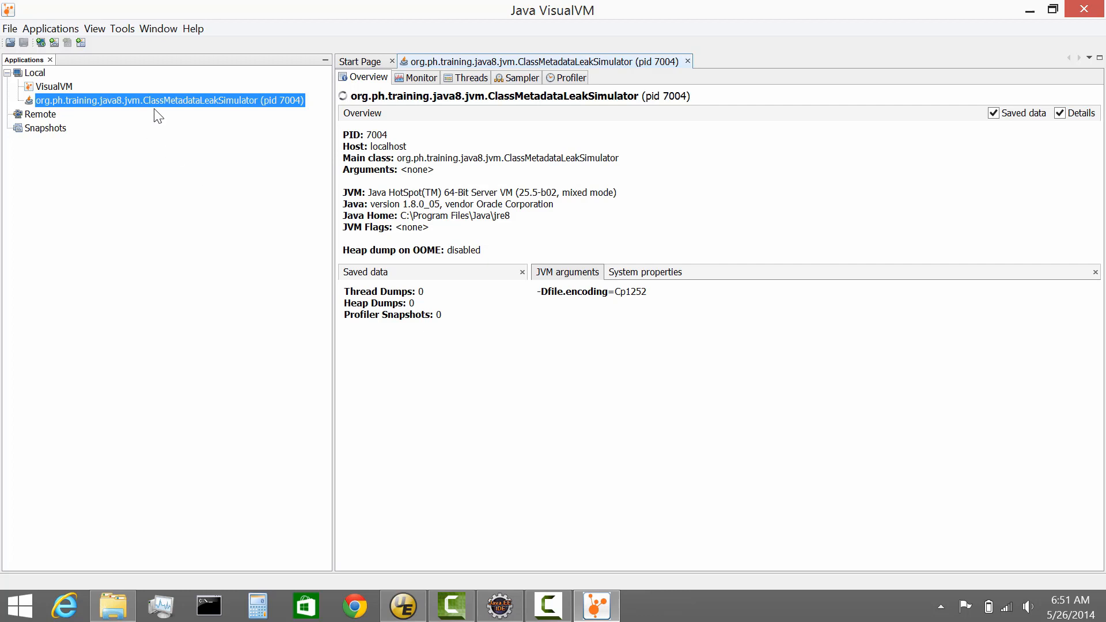
mouse_move(481, 215)
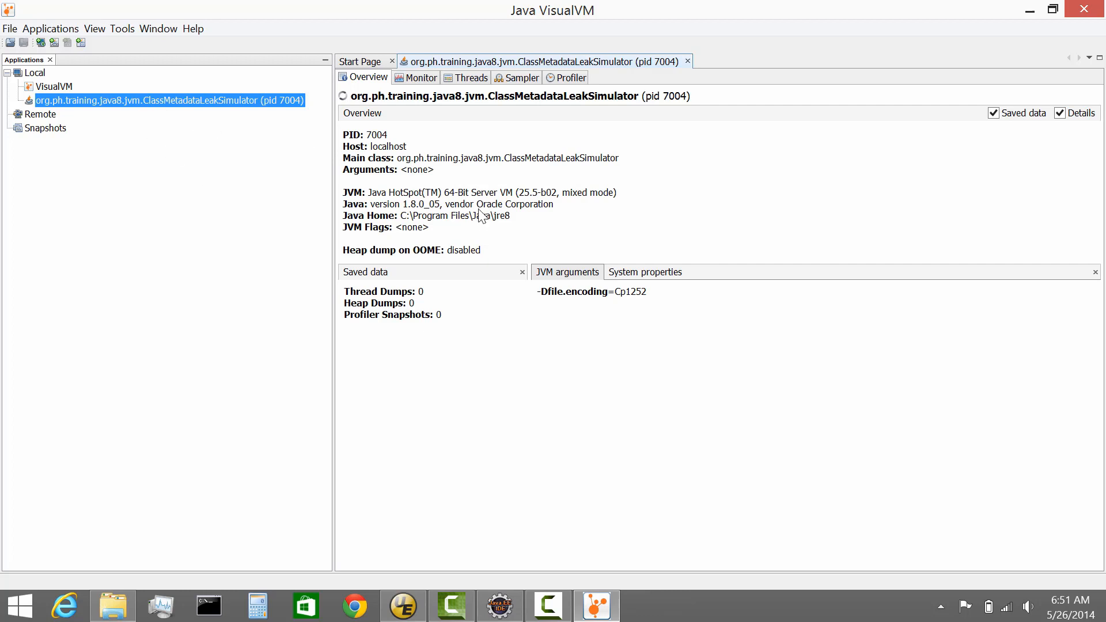
mouse_move(393, 134)
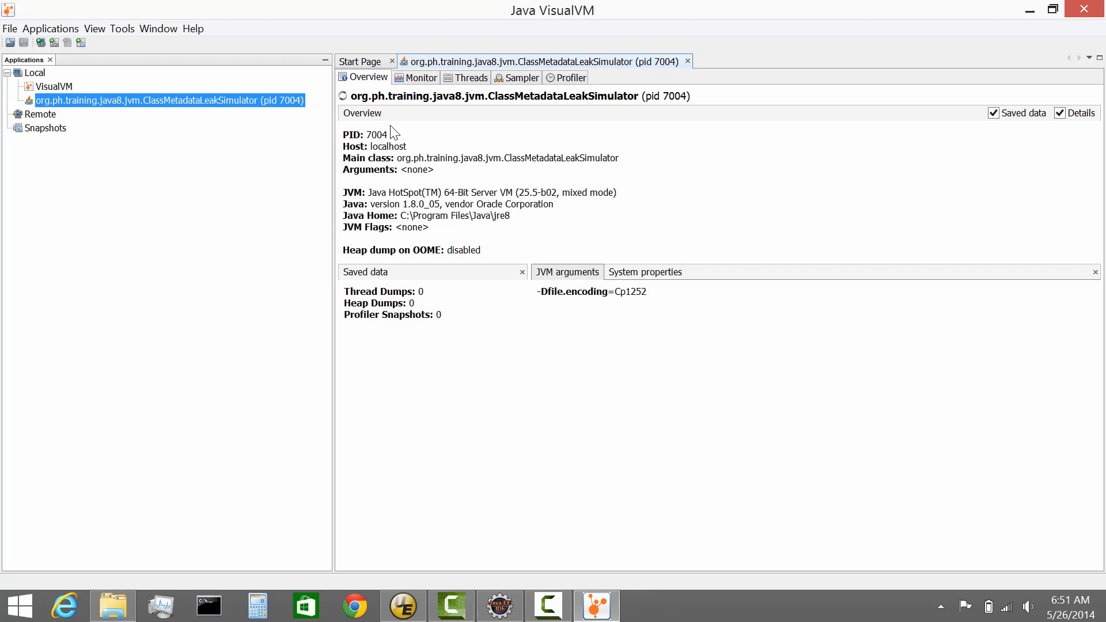
mouse_move(533, 97)
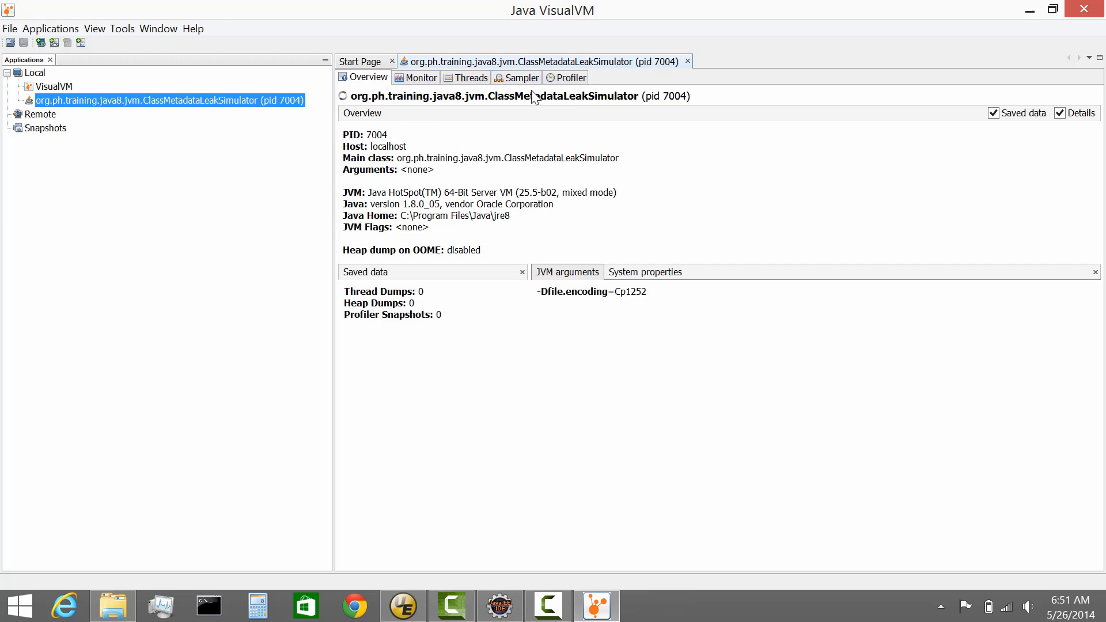
left_click(420, 77)
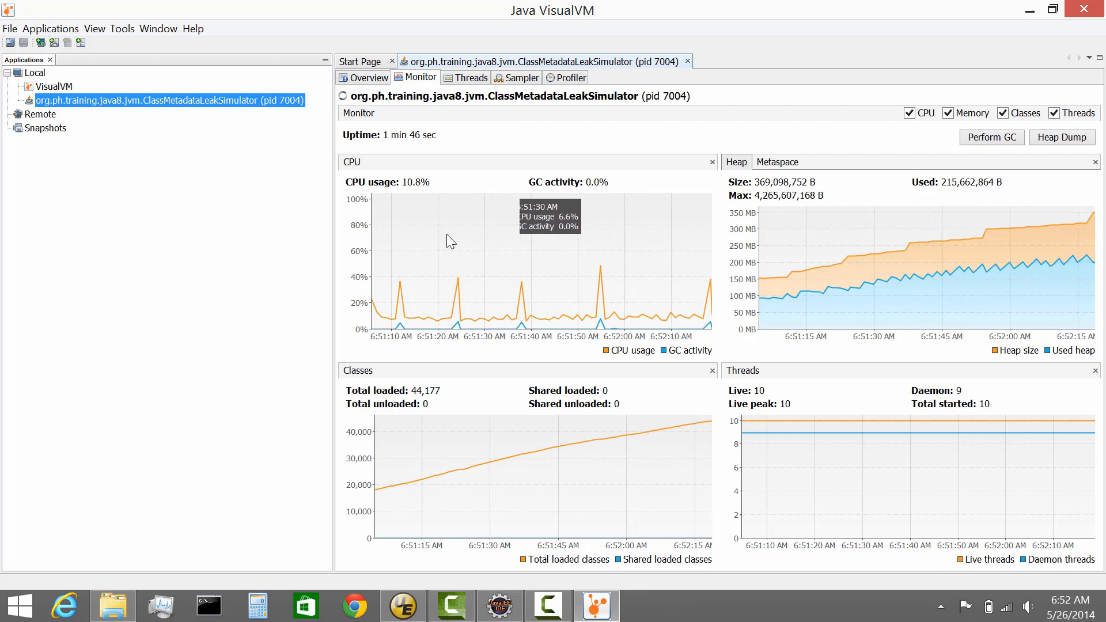
mouse_move(679, 361)
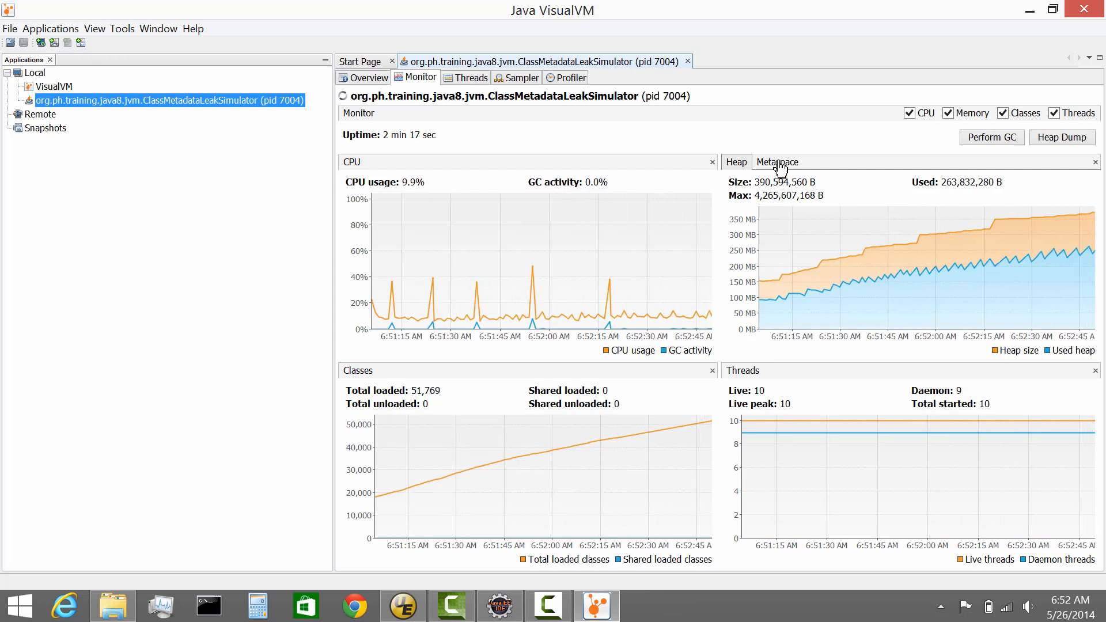
left_click(777, 161)
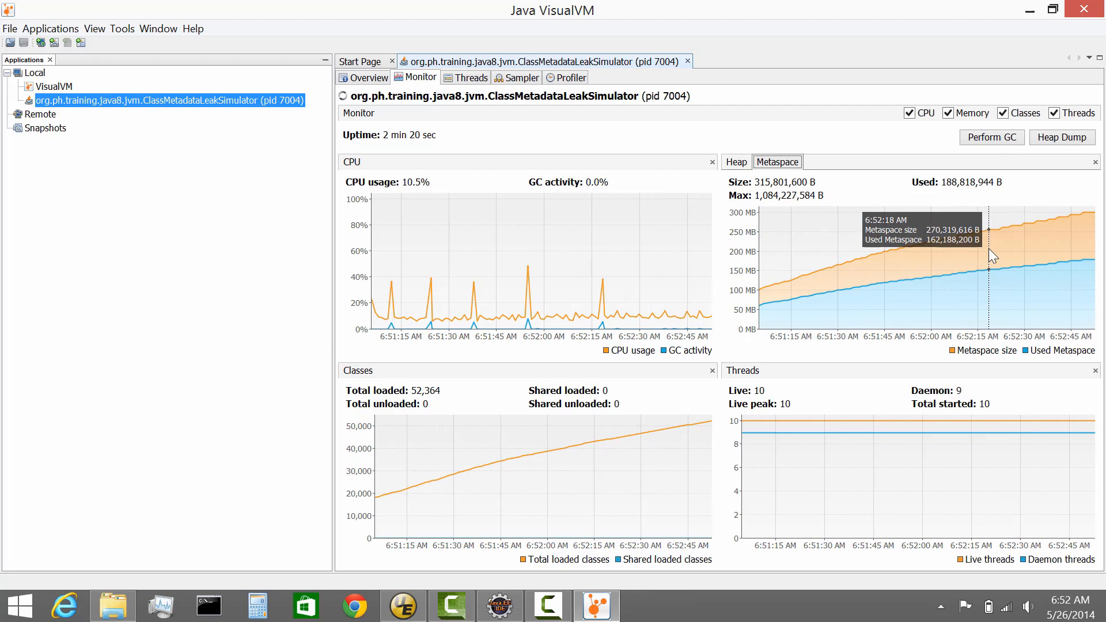
mouse_move(934, 268)
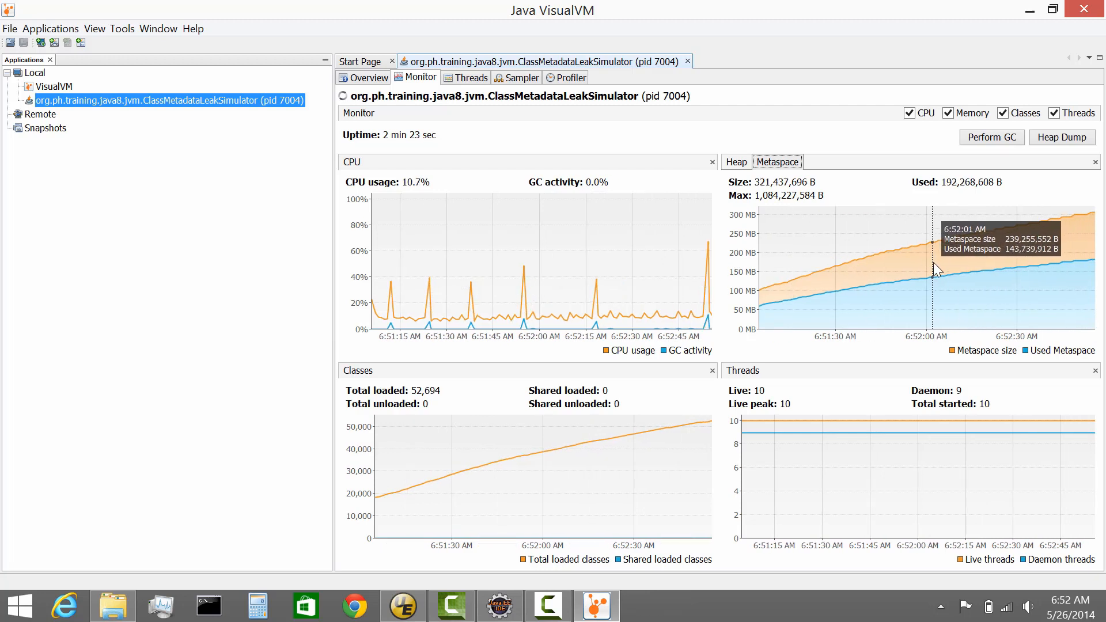
left_click(736, 162)
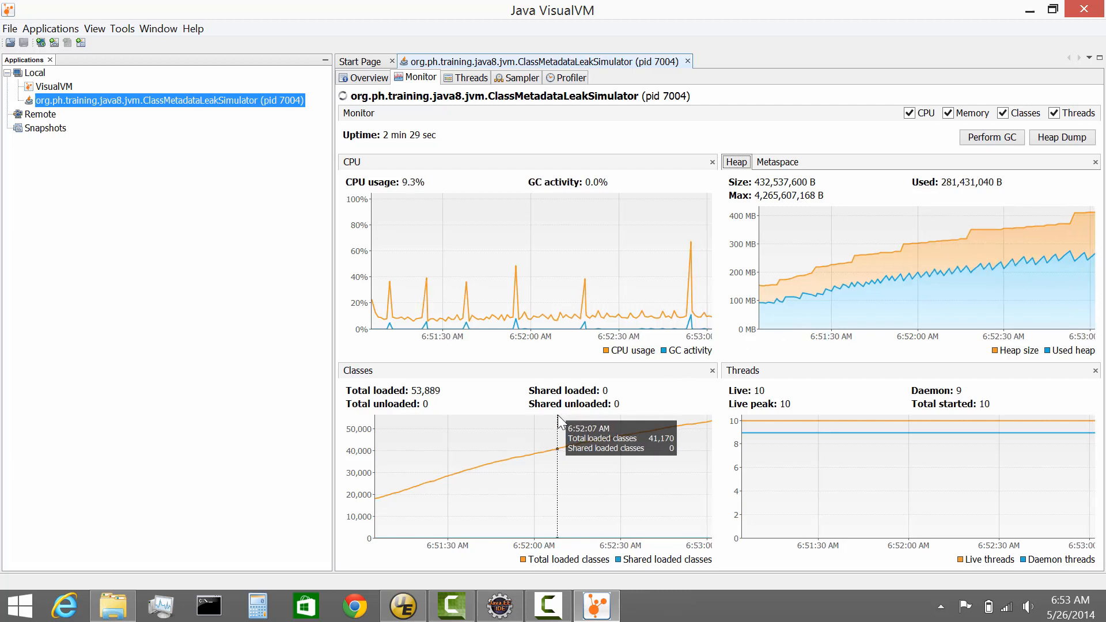
mouse_move(533, 102)
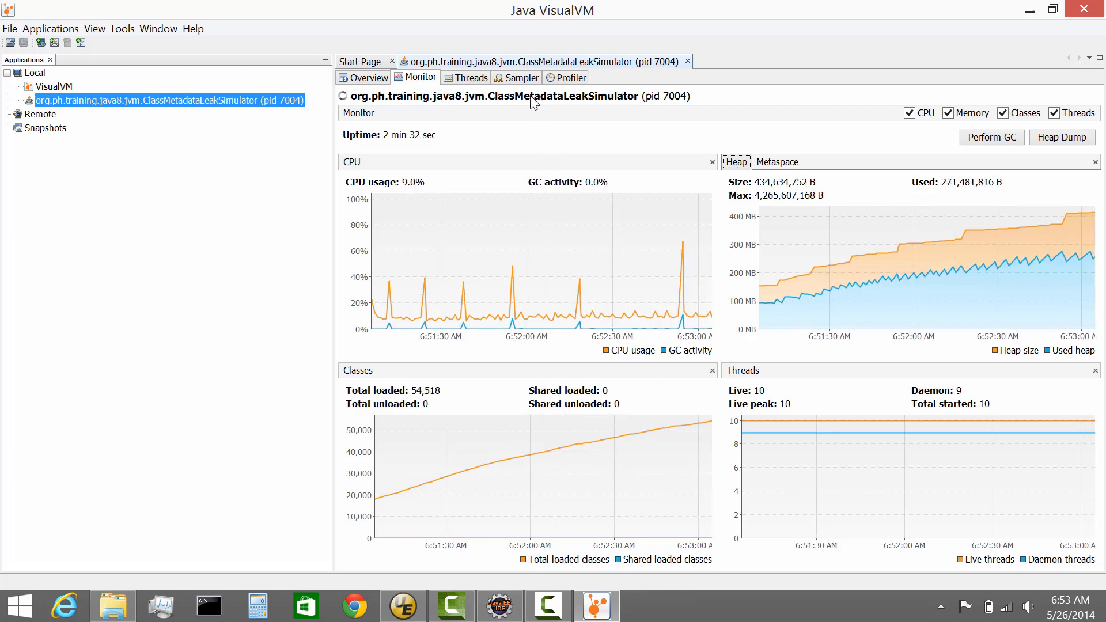
mouse_move(603, 456)
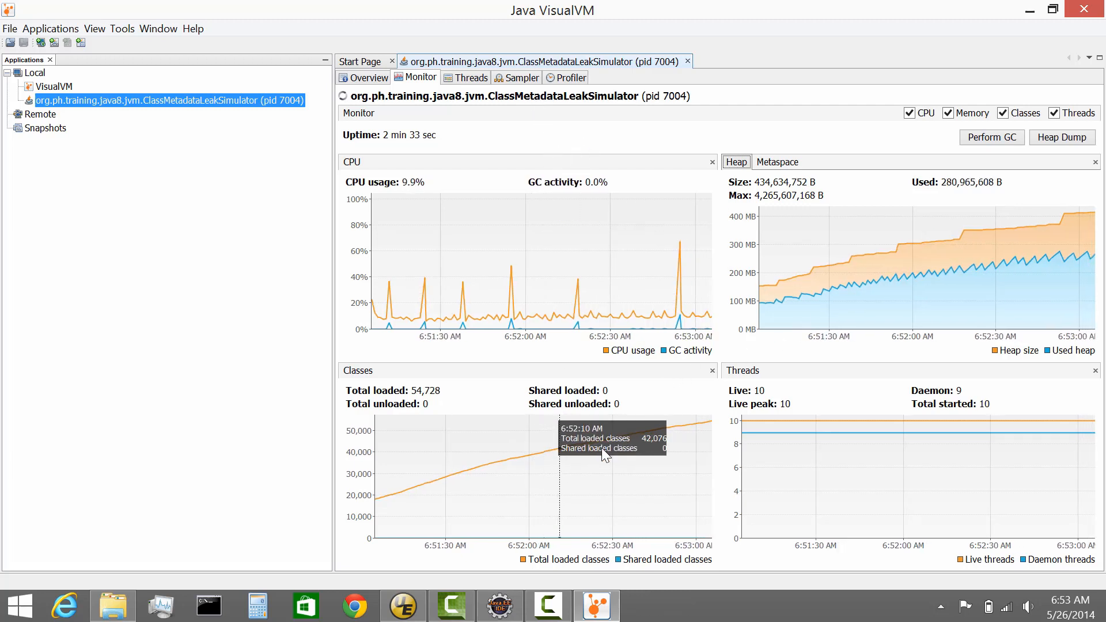
mouse_move(839, 489)
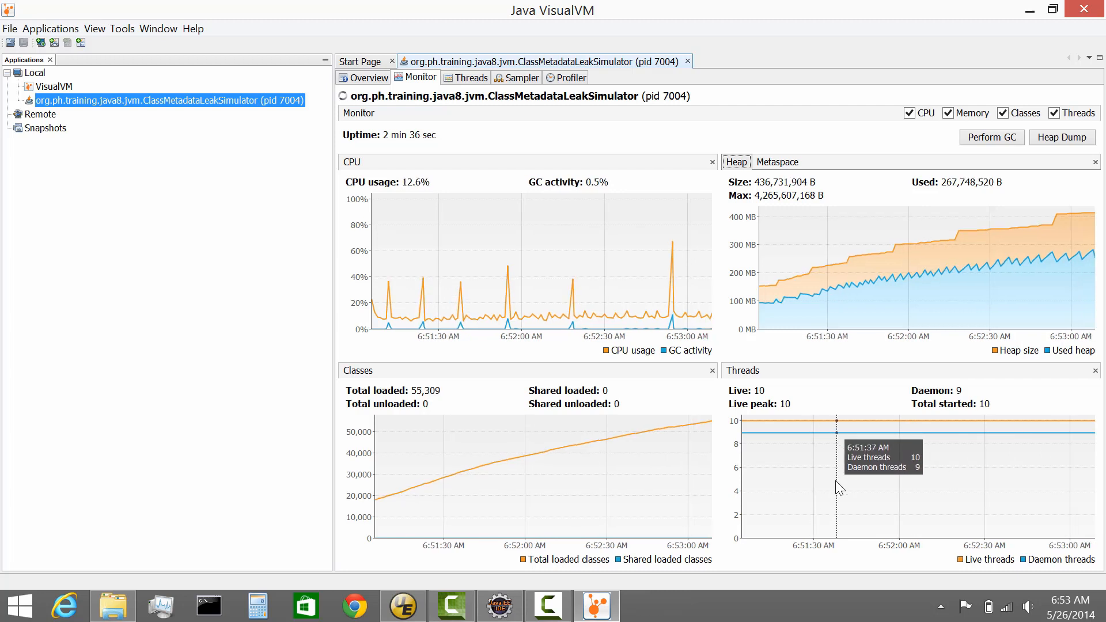
mouse_move(862, 499)
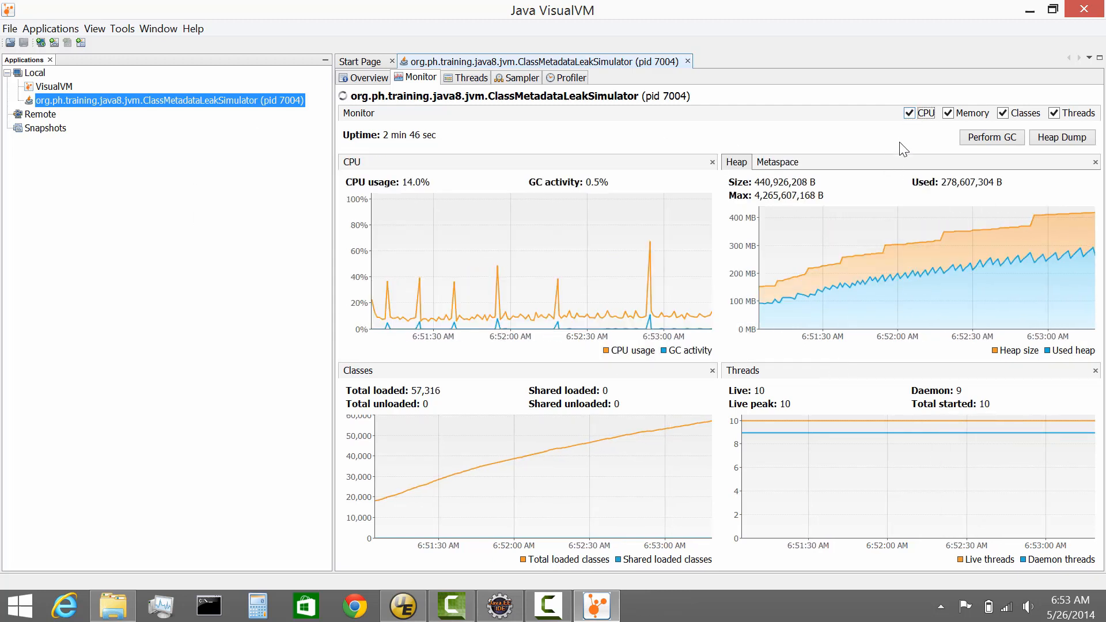
Trigger a GC and heap dump on the process, then view its thread timeline
left_click(991, 137)
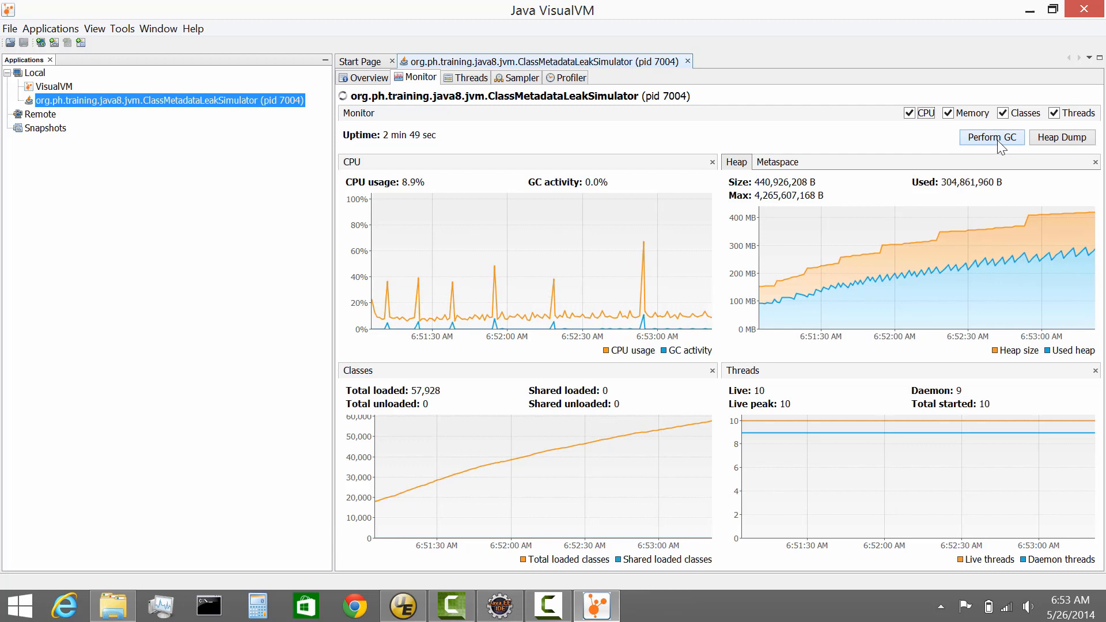
mouse_move(1051, 137)
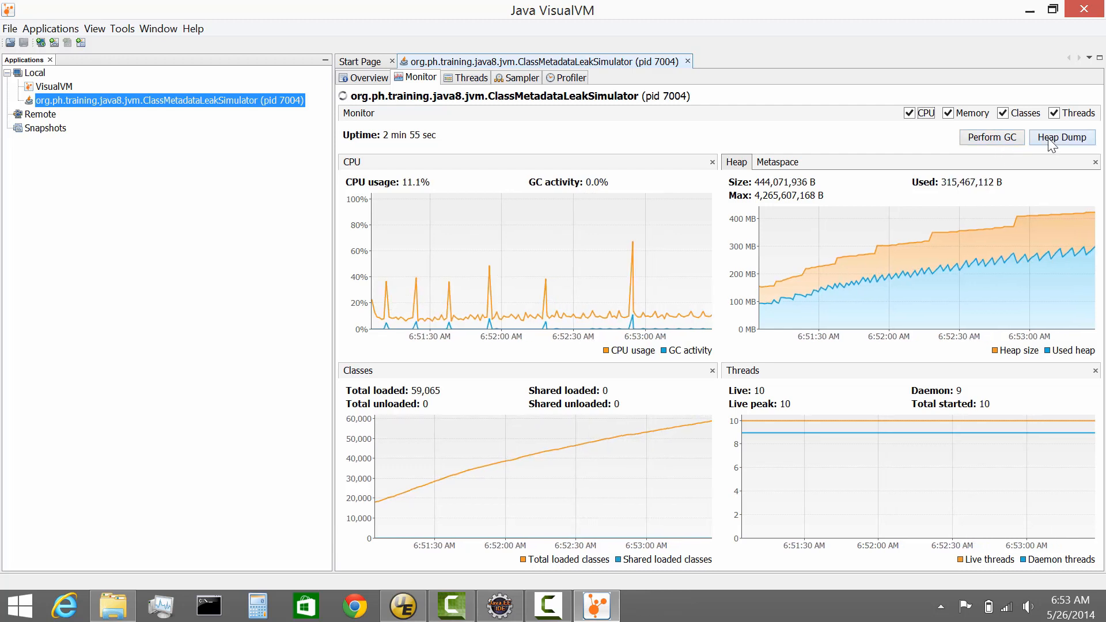
left_click(991, 137)
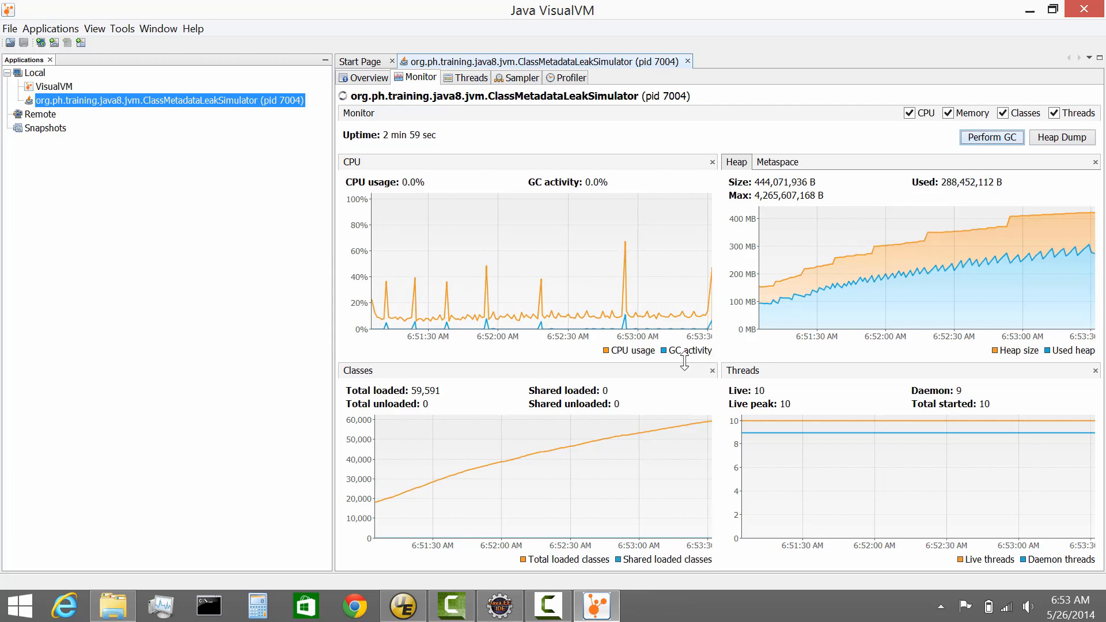
left_click(471, 77)
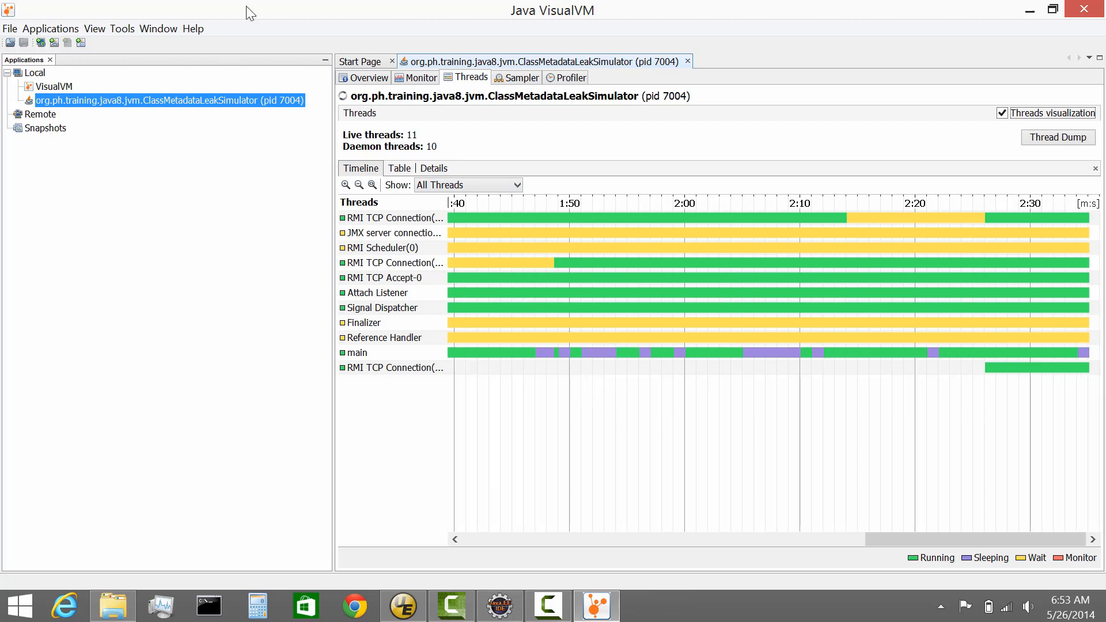
Show the Sampler view with inactive CPU and memory sampling
left_click(521, 77)
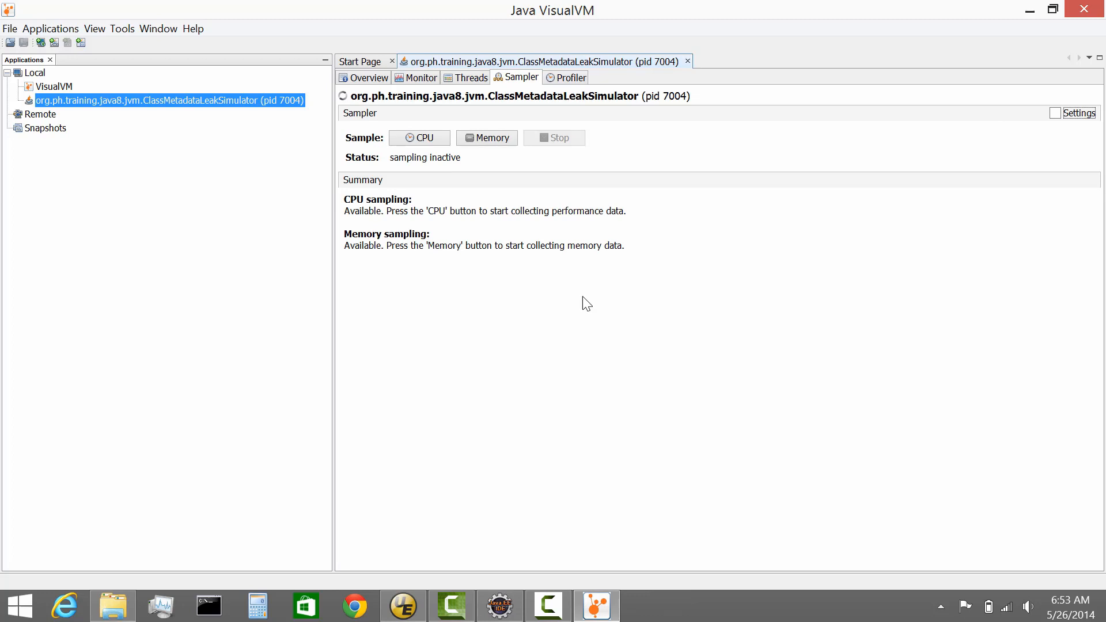
mouse_move(438, 145)
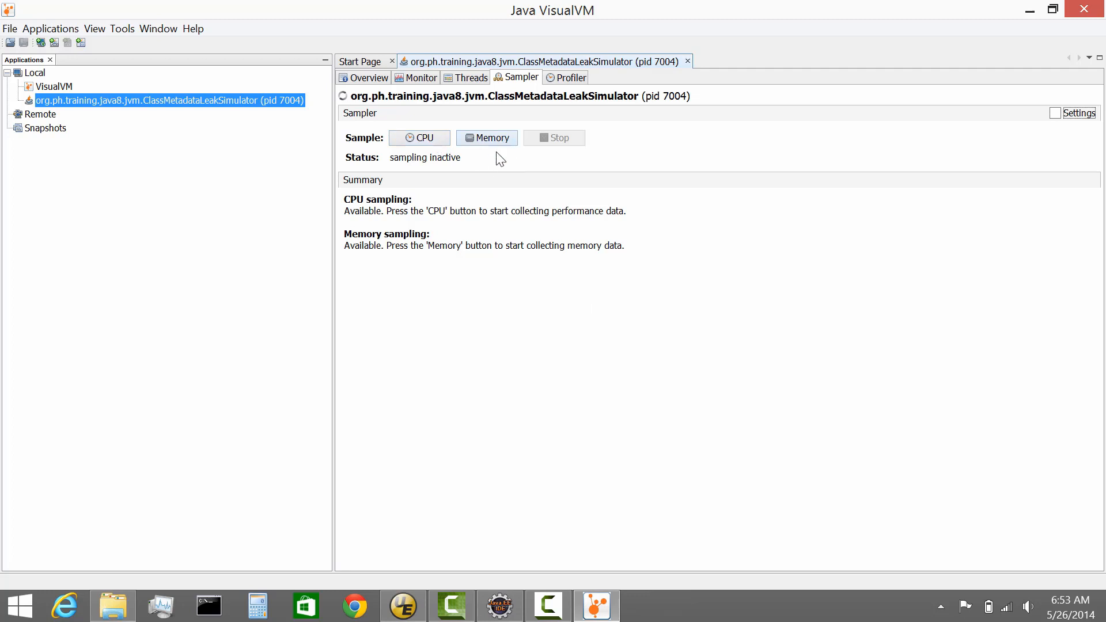
Show the Profiler view with profiling inactive and no results
left_click(569, 77)
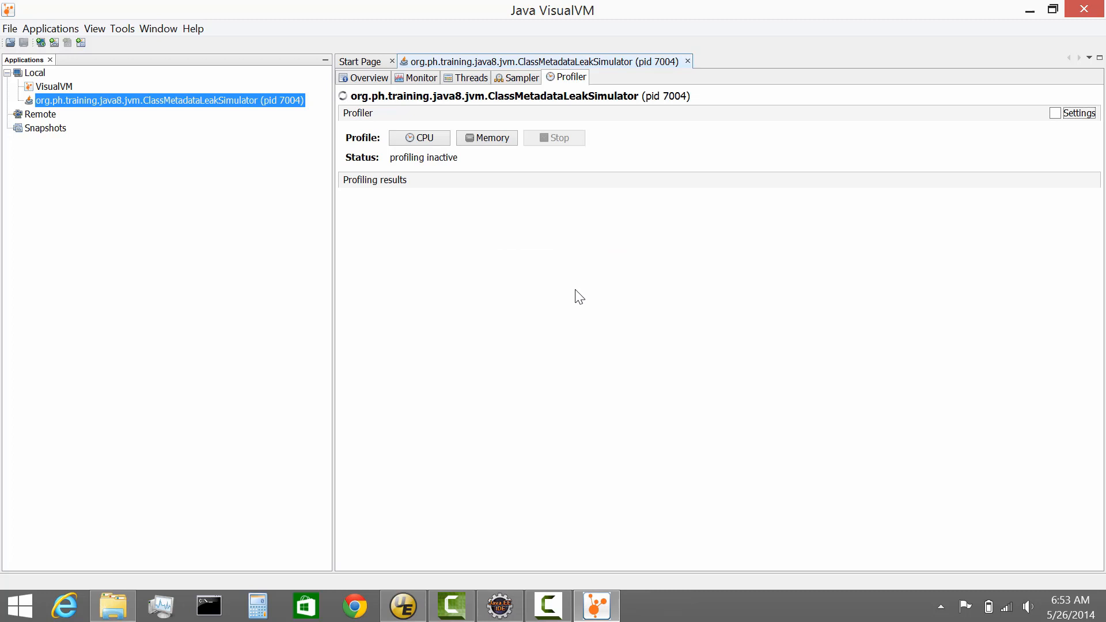
mouse_move(422, 96)
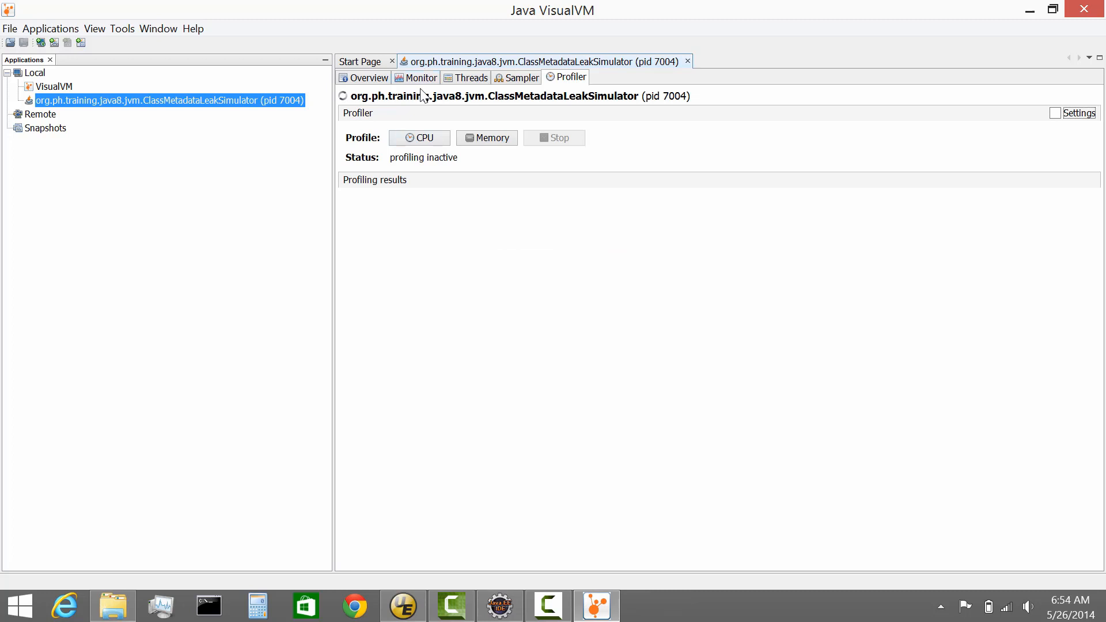
mouse_move(470, 78)
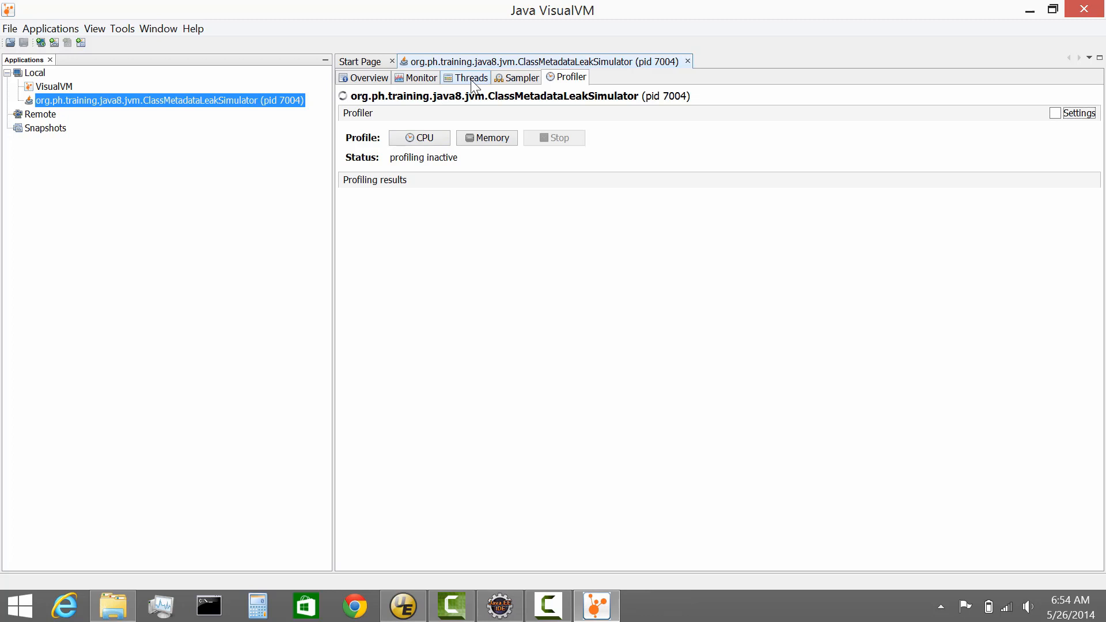
mouse_move(572, 178)
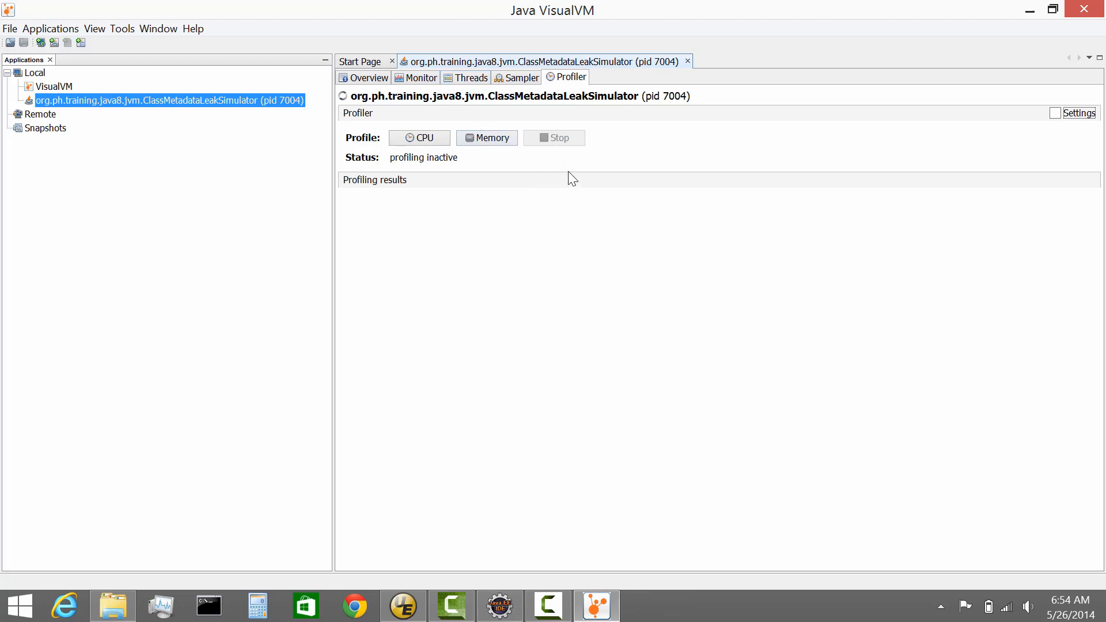
mouse_move(630, 101)
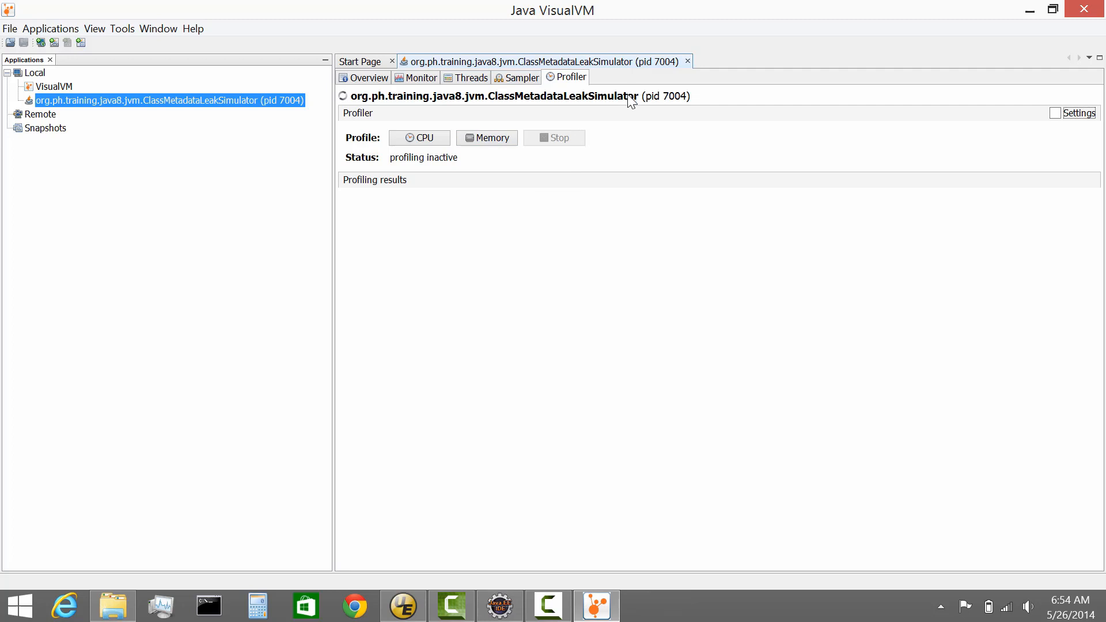
mouse_move(638, 140)
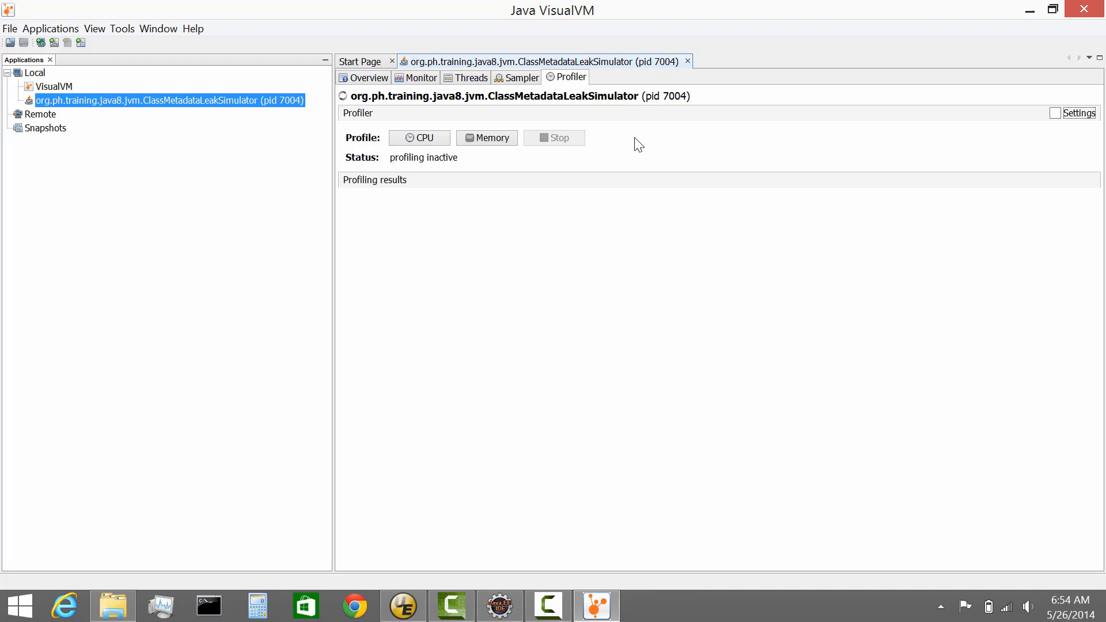
mouse_move(633, 154)
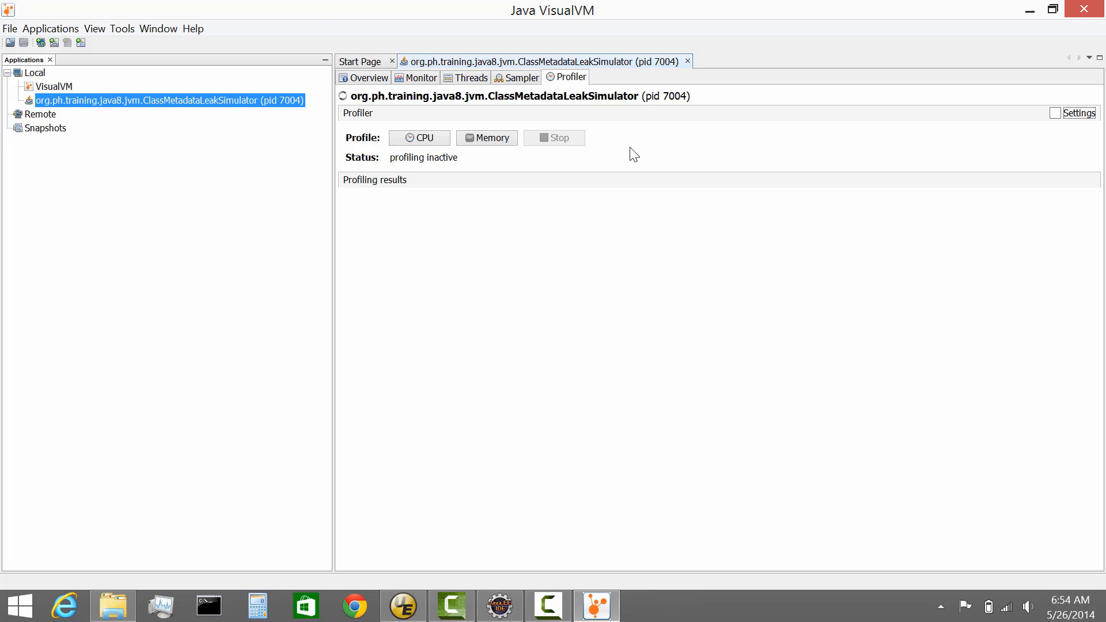
mouse_move(467, 113)
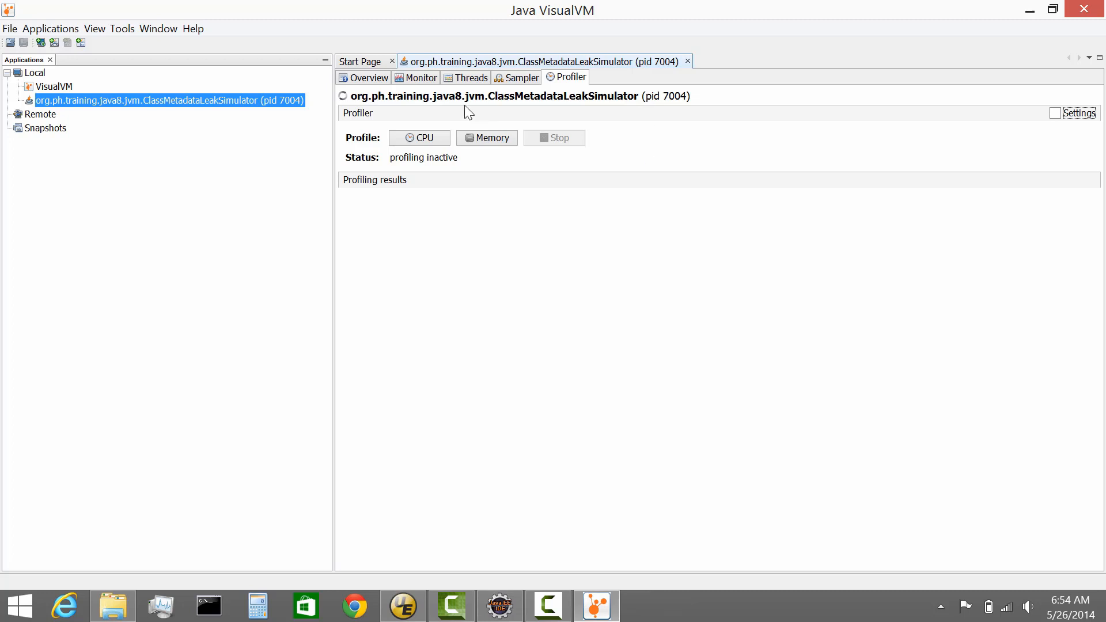
Bring up the simulator process's actions menu and dismiss it without choosing one
right_click(170, 100)
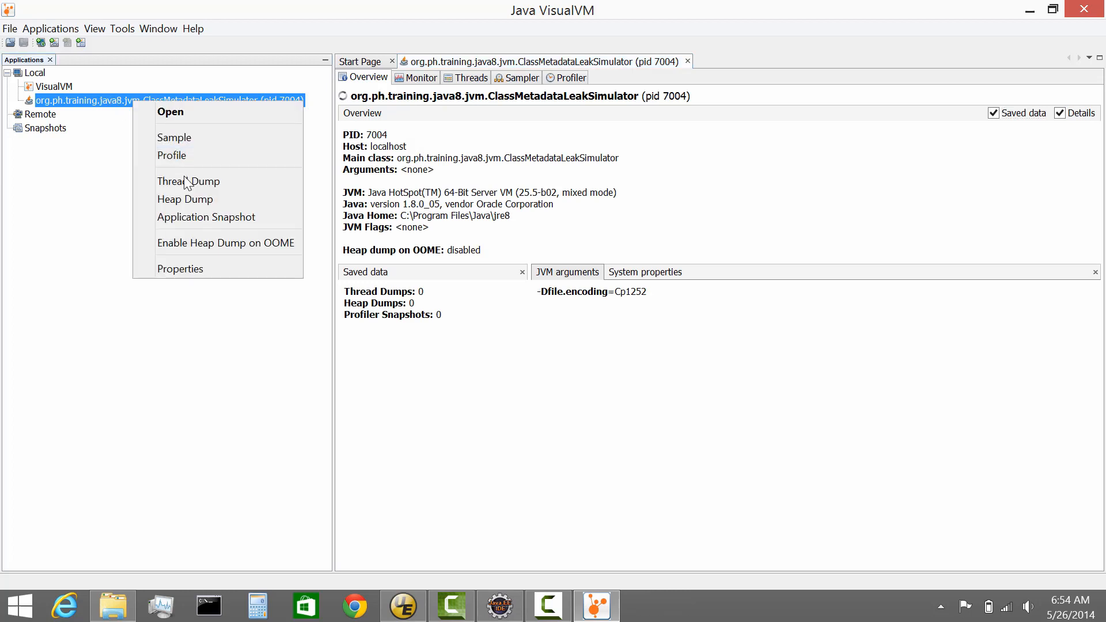
mouse_move(226, 243)
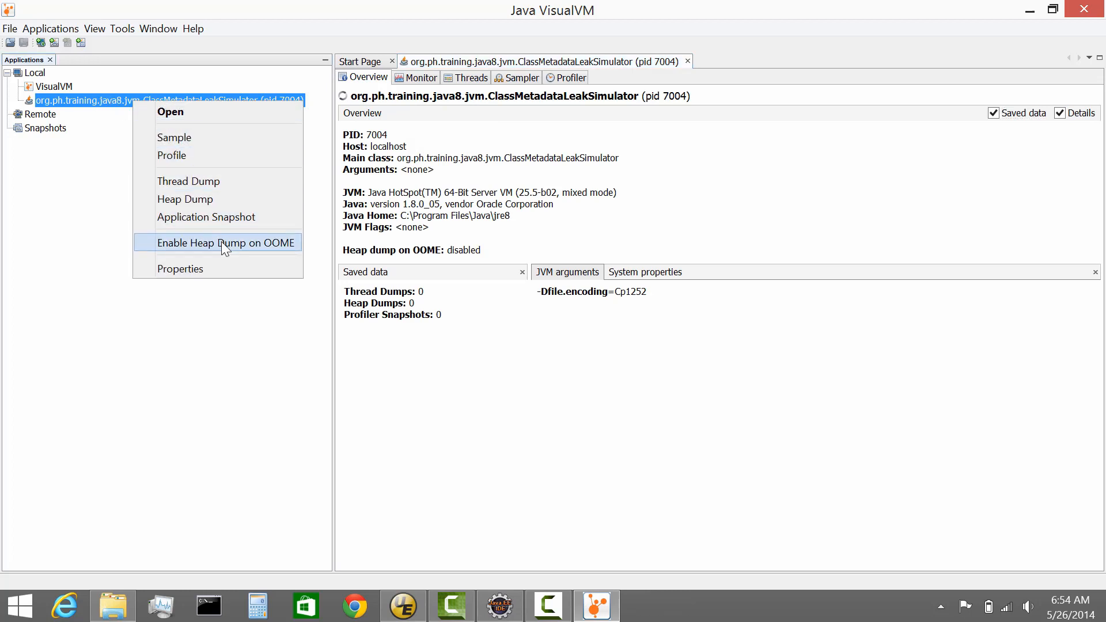
mouse_move(207, 216)
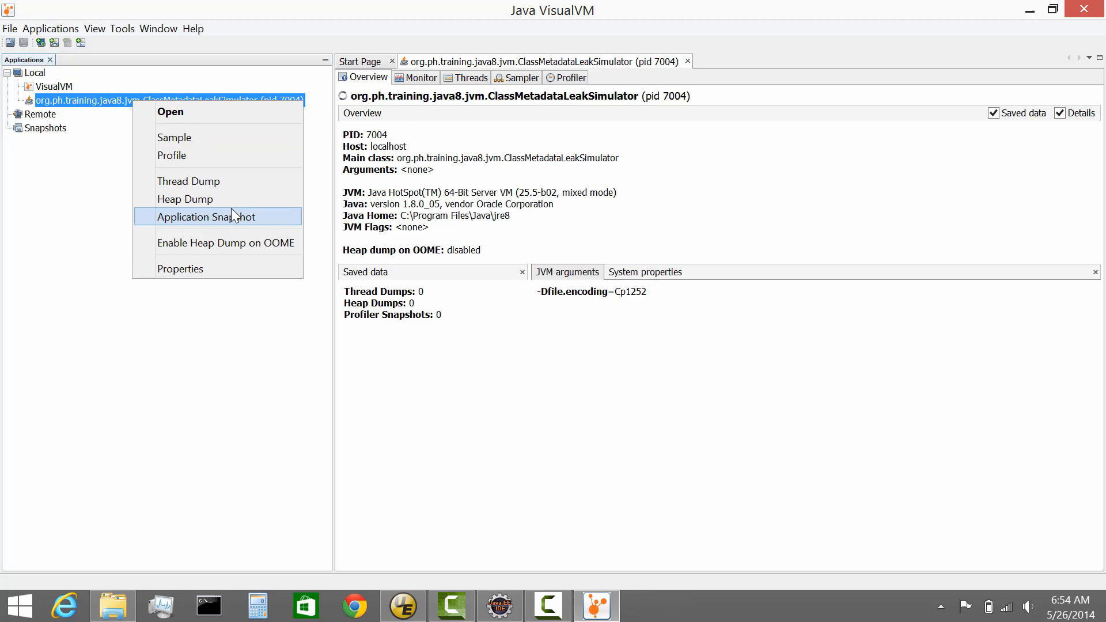
mouse_move(188, 181)
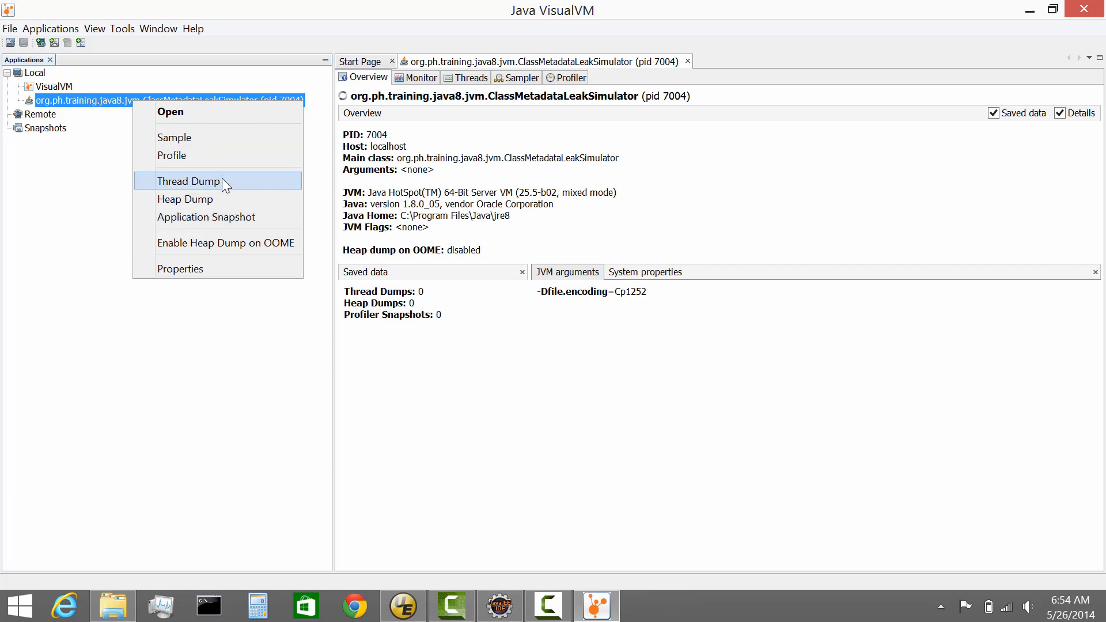
mouse_move(222, 183)
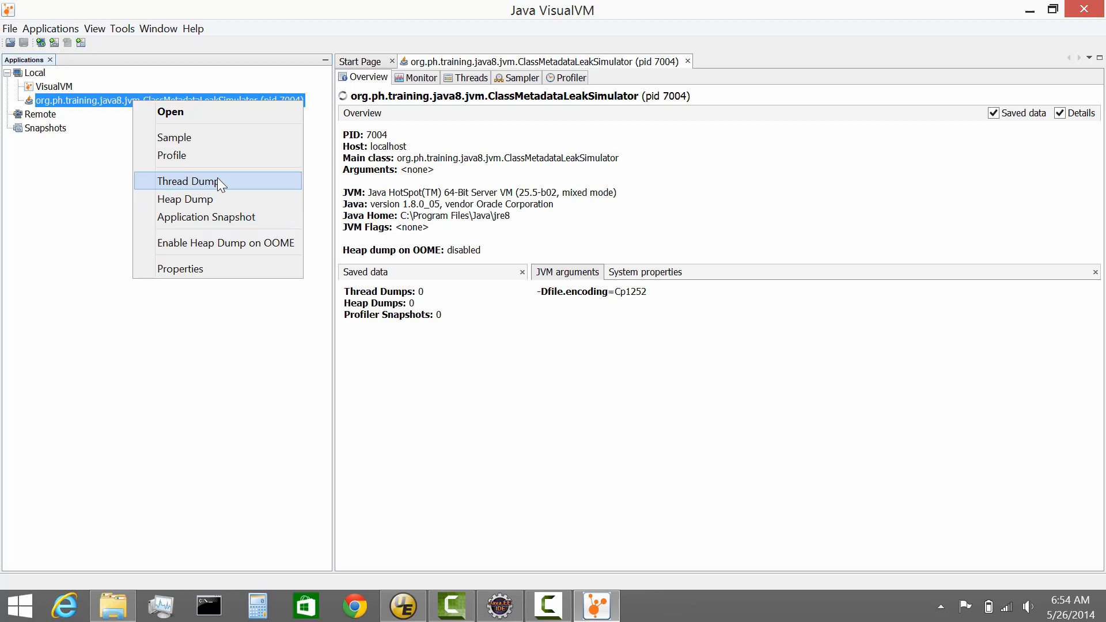
mouse_move(609, 352)
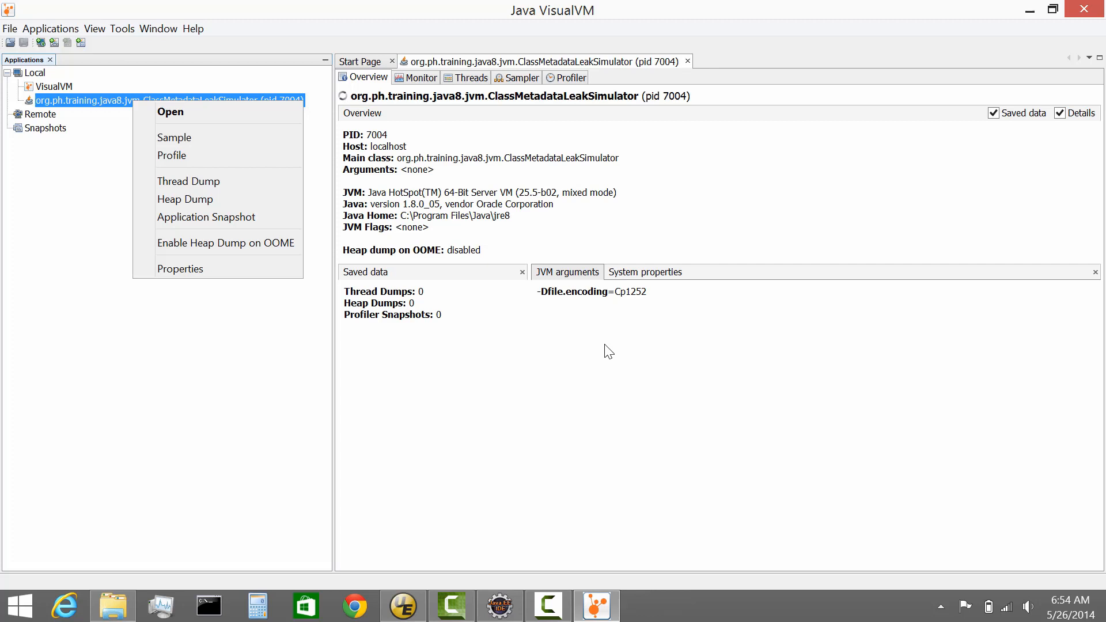
mouse_move(598, 398)
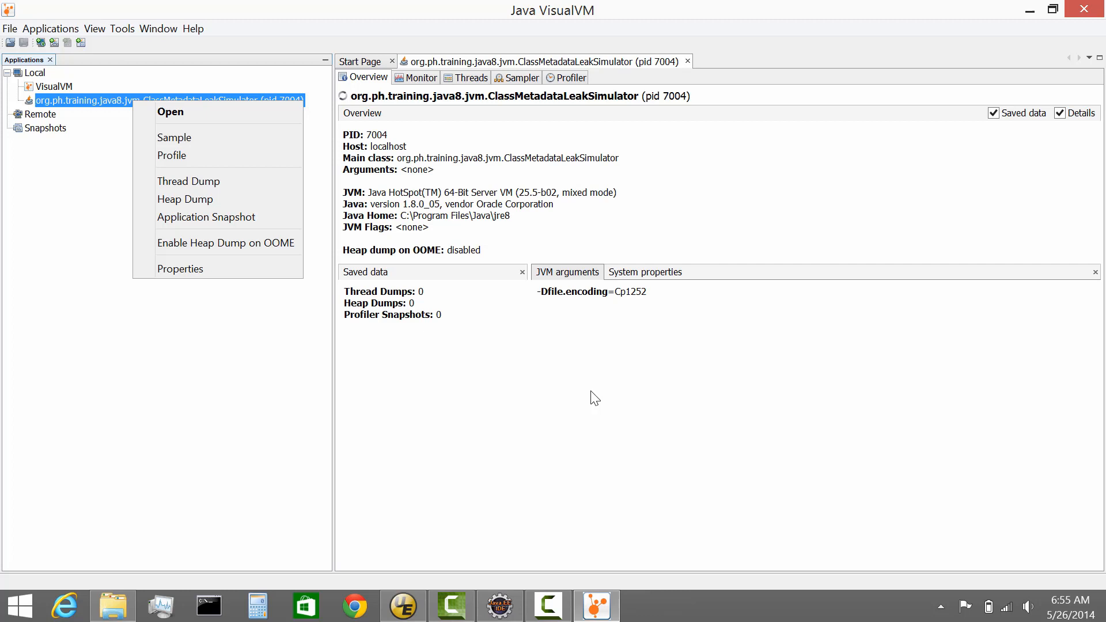
left_click(572, 389)
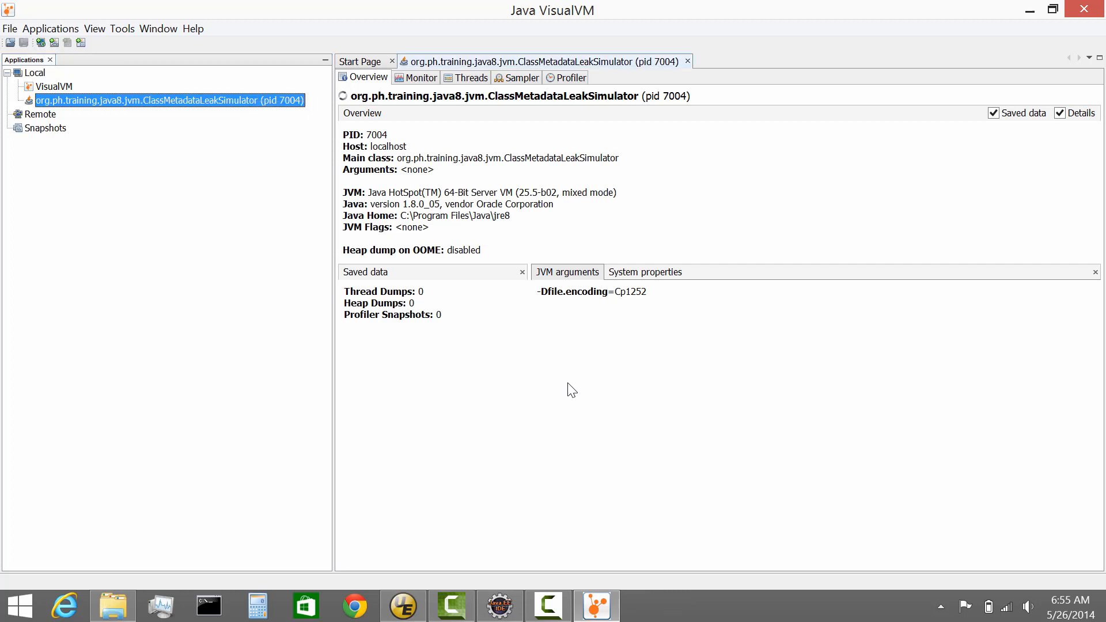
mouse_move(208, 118)
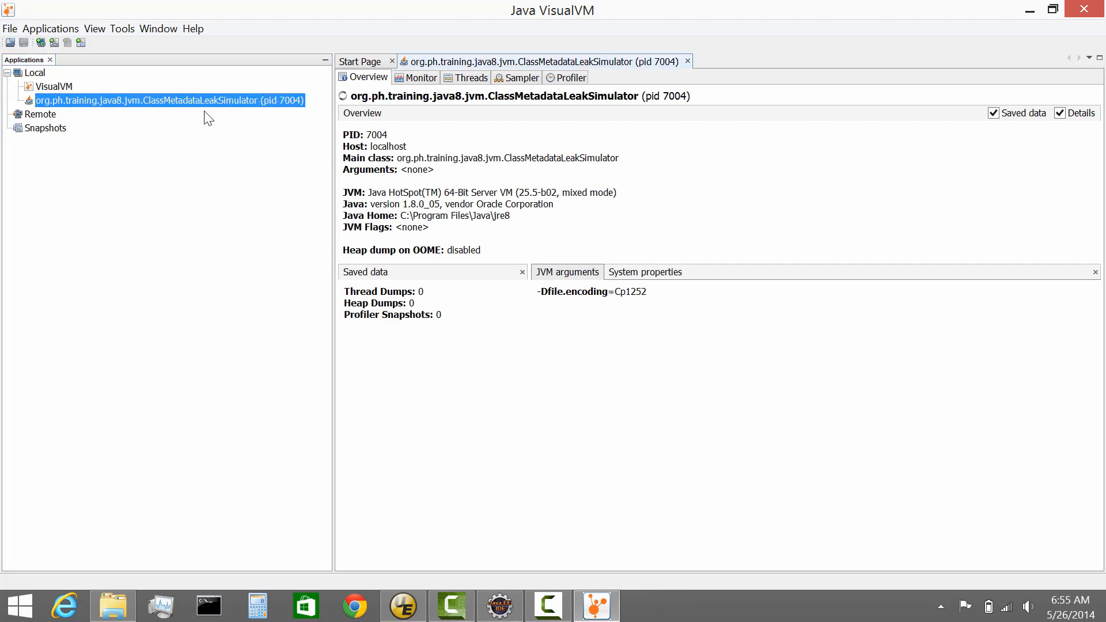
mouse_move(212, 136)
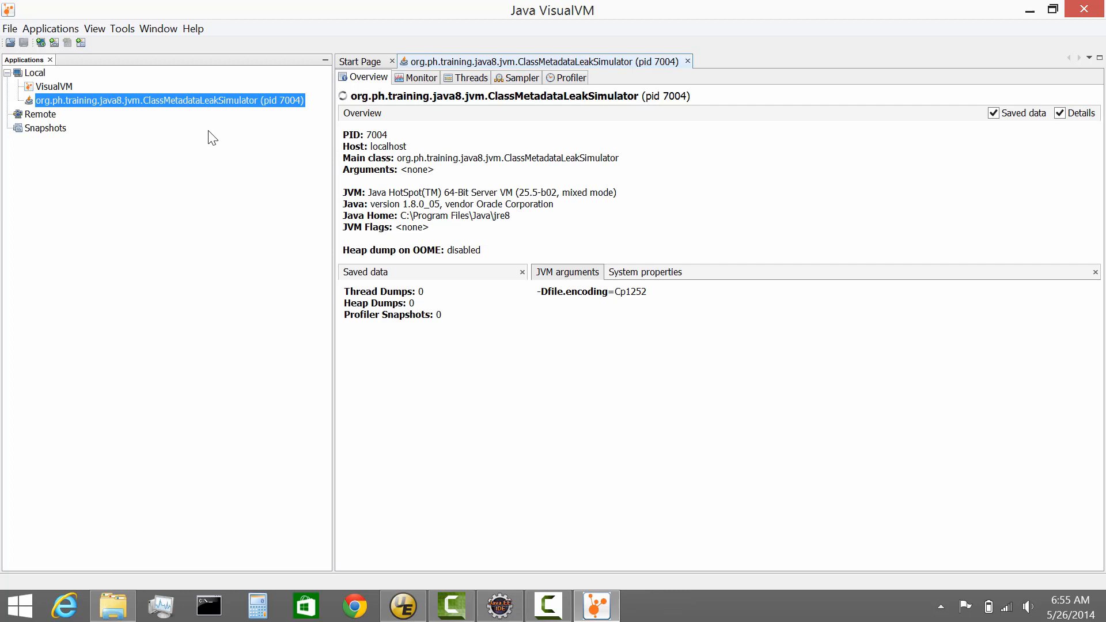
mouse_move(205, 153)
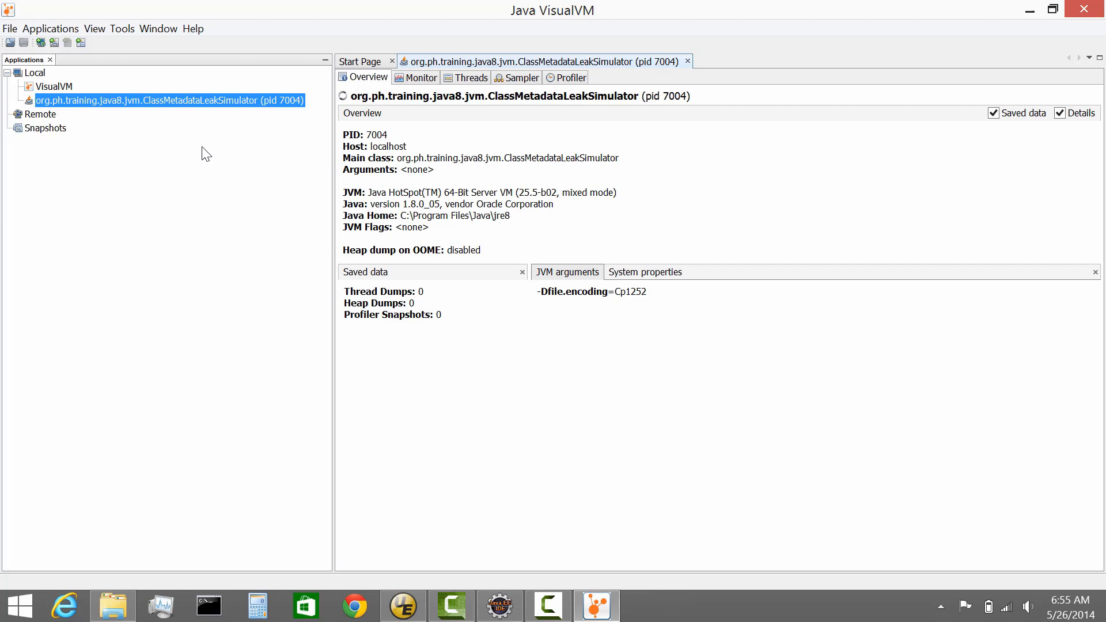
mouse_move(199, 156)
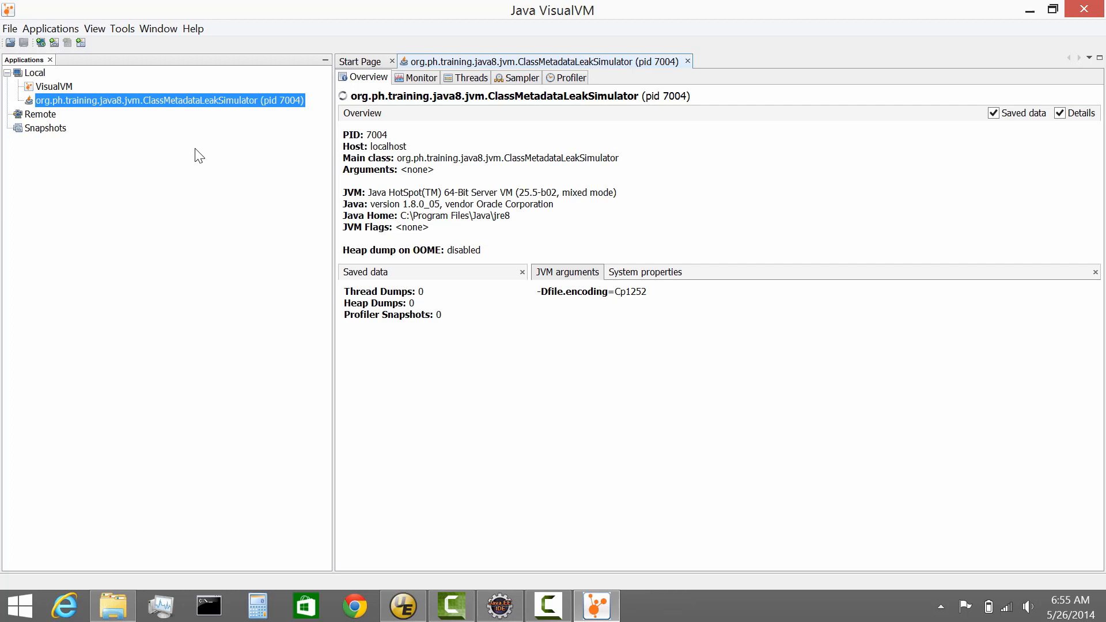
left_click(420, 77)
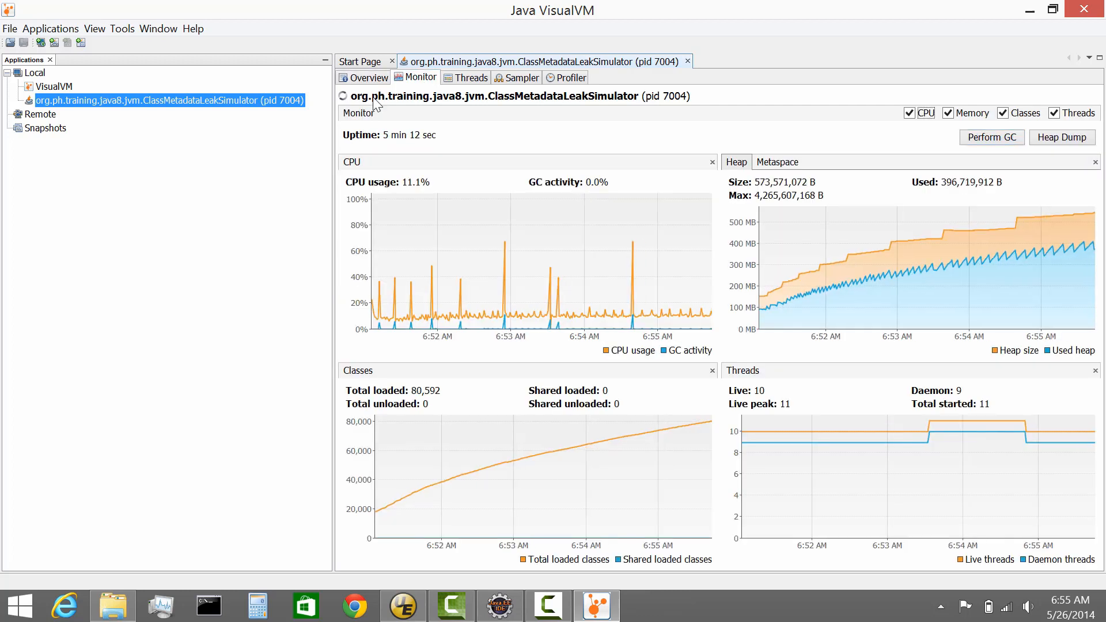